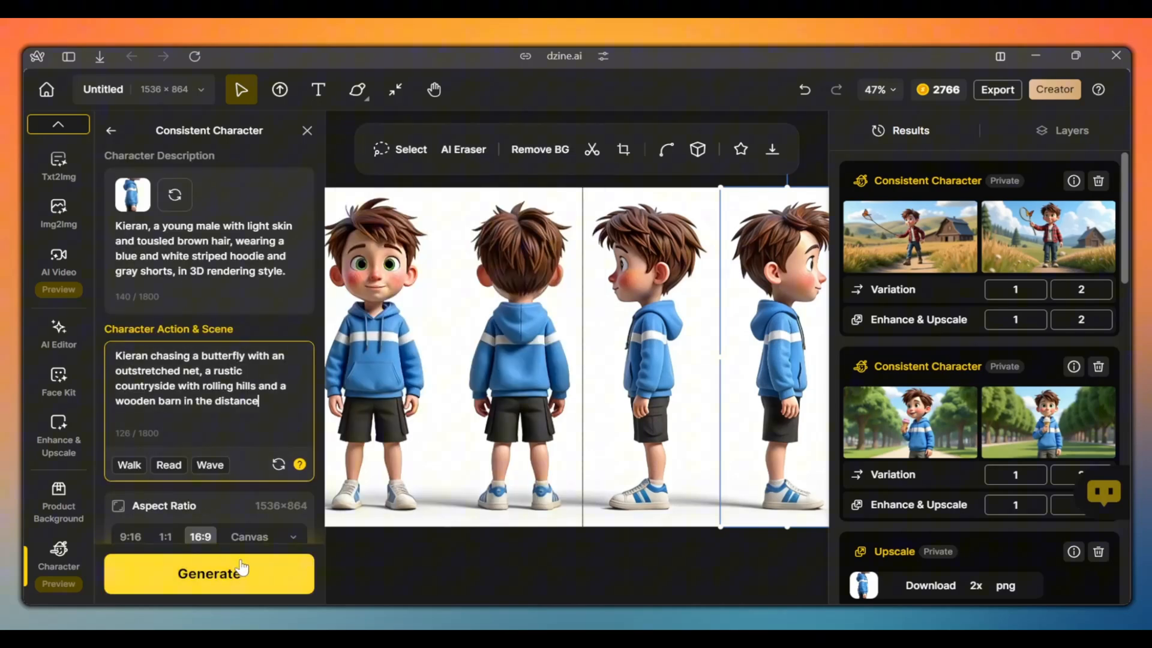
- Generate Kieran chasing a butterfly in the countryside, browse results, and return to the home dashboard
left_click(209, 574)
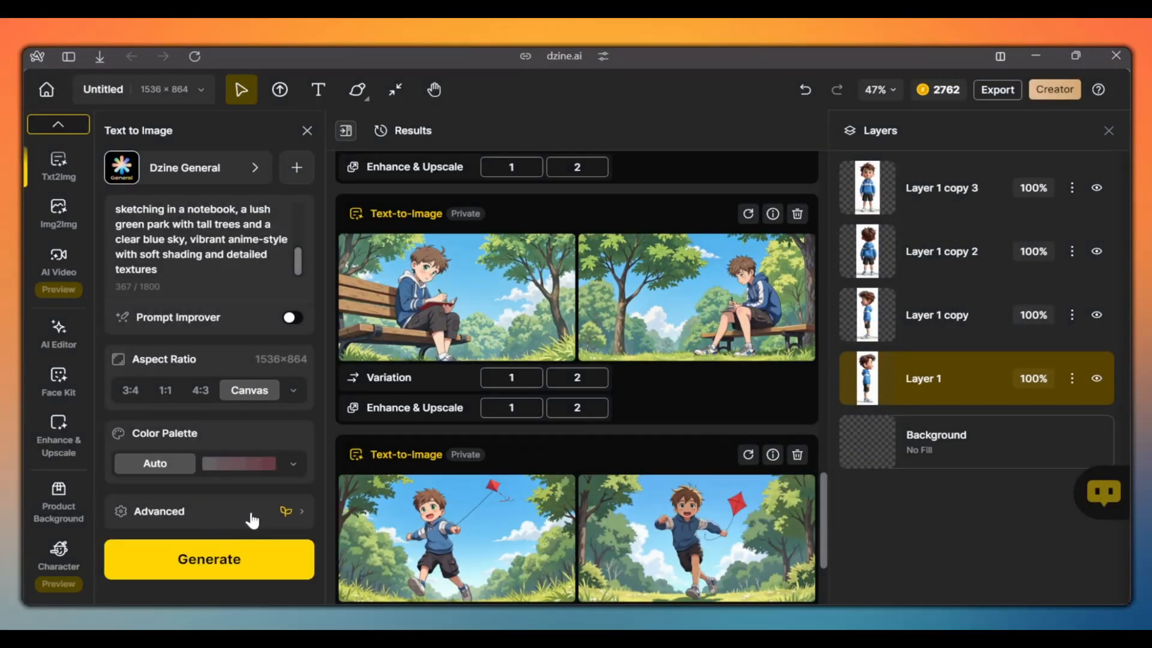
left_click(158, 511)
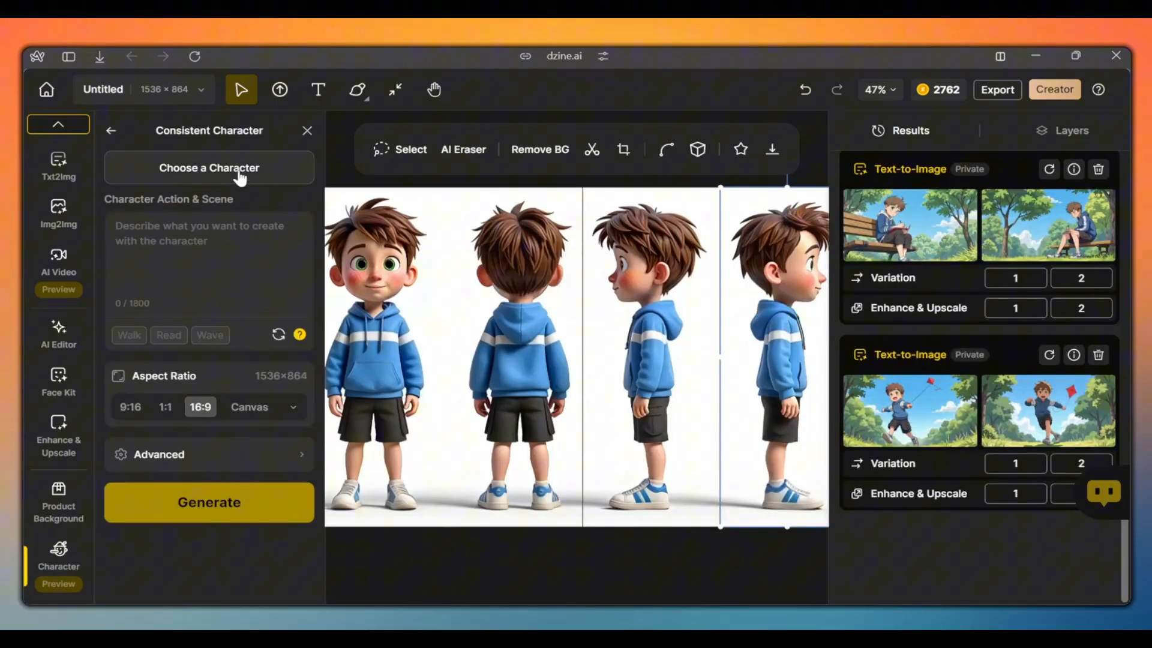
left_click(209, 168)
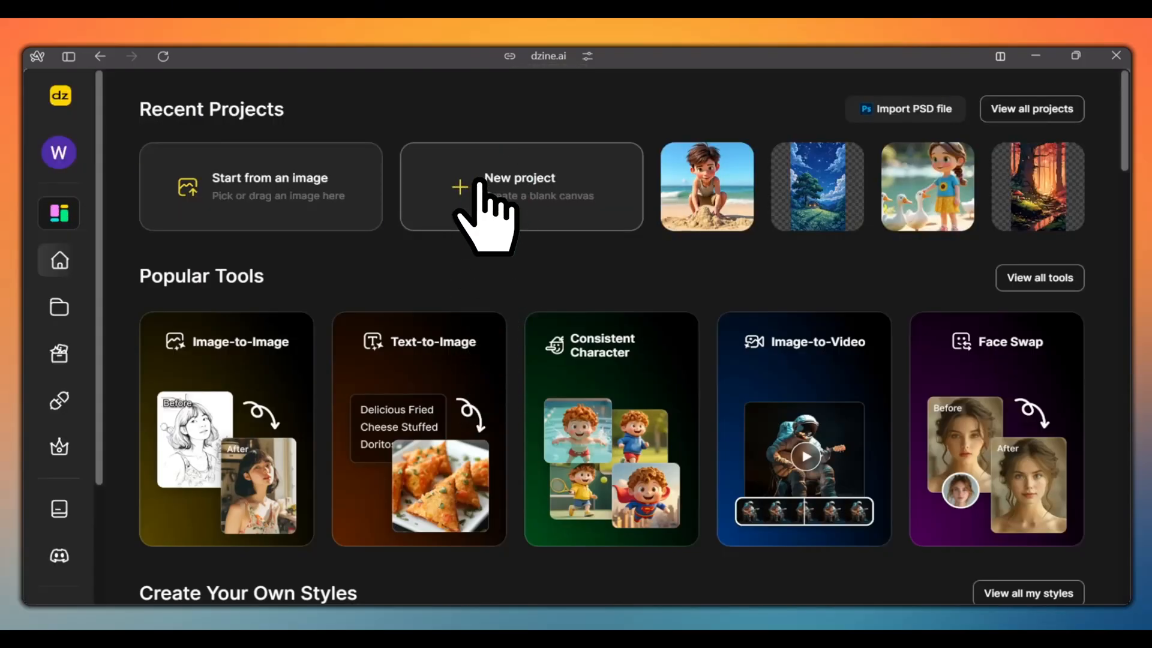
- Create a blank 16:9 (1536×864) project and show Text to Image's advanced Seed field
left_click(520, 187)
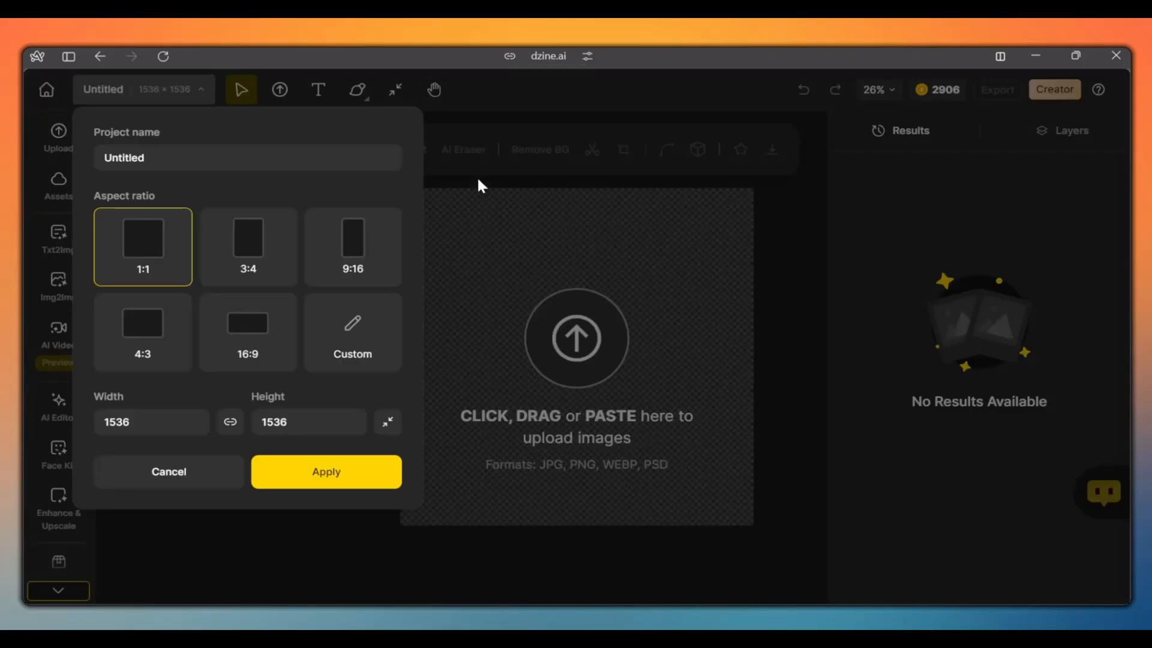
mouse_move(247, 333)
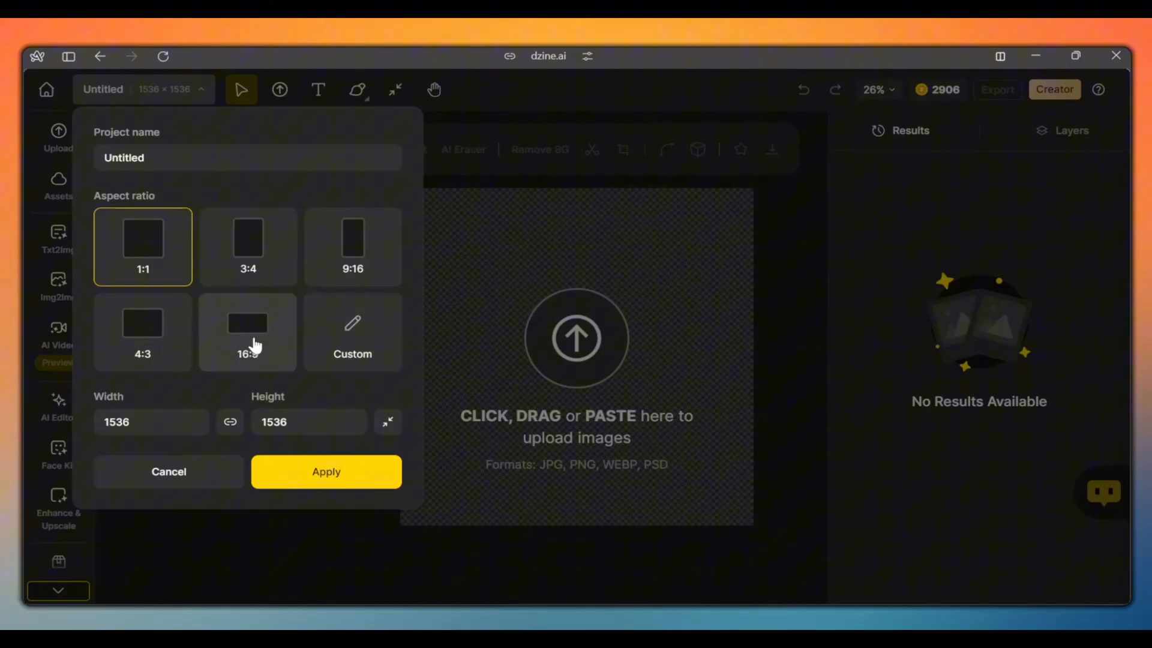
left_click(248, 331)
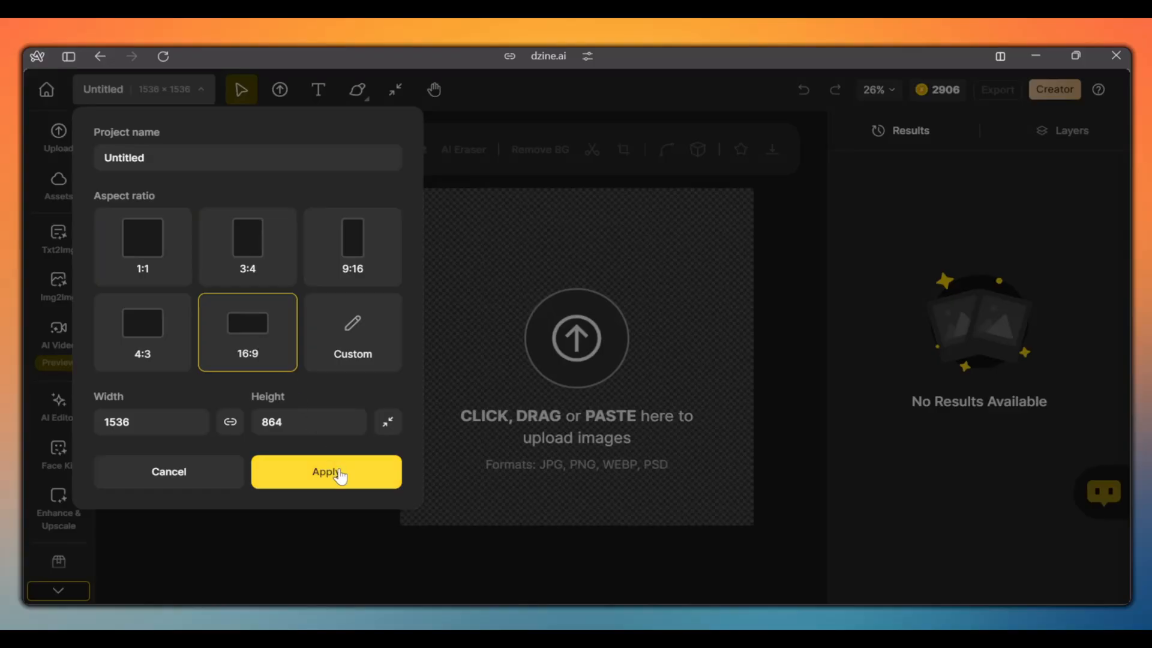
left_click(327, 472)
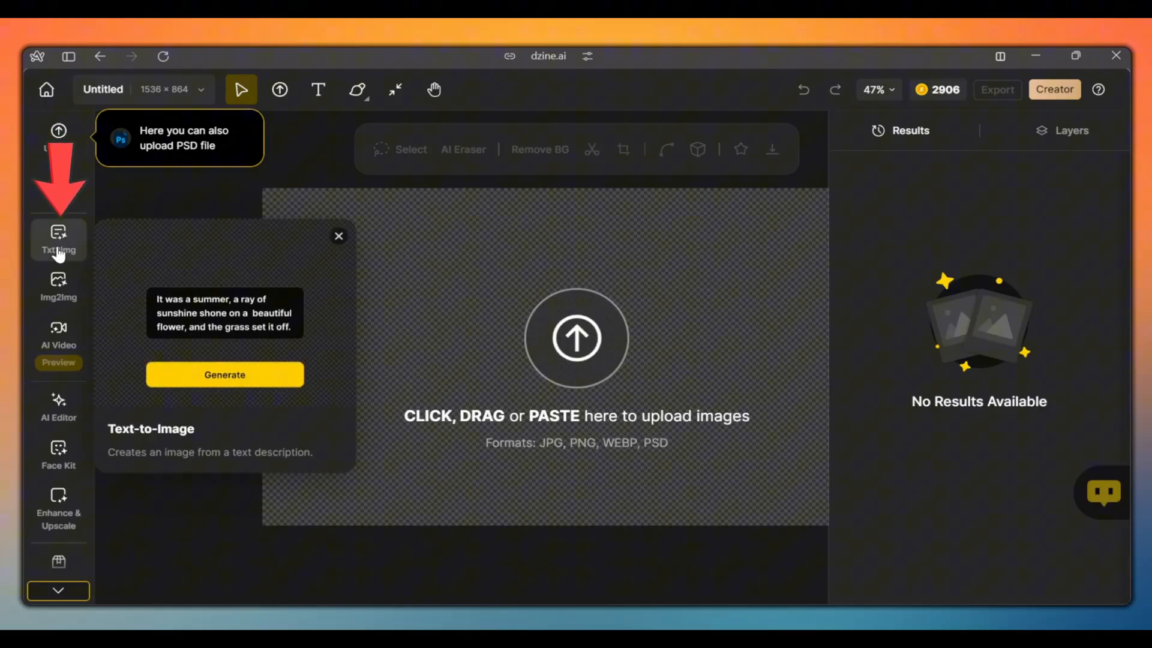
left_click(58, 241)
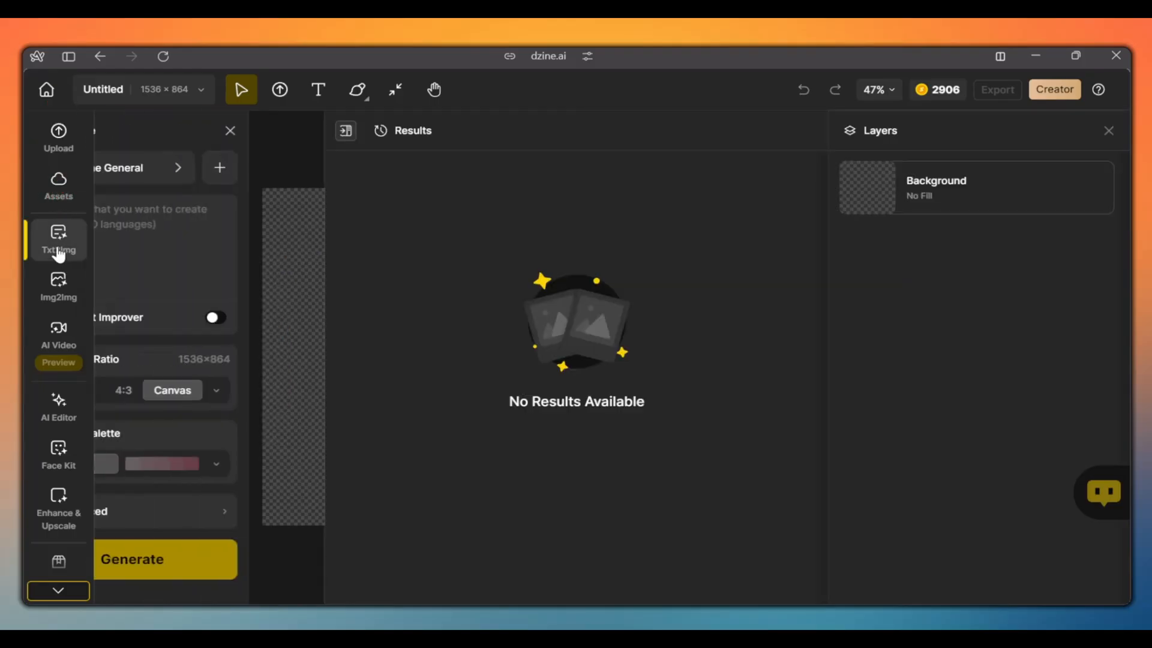
left_click(57, 240)
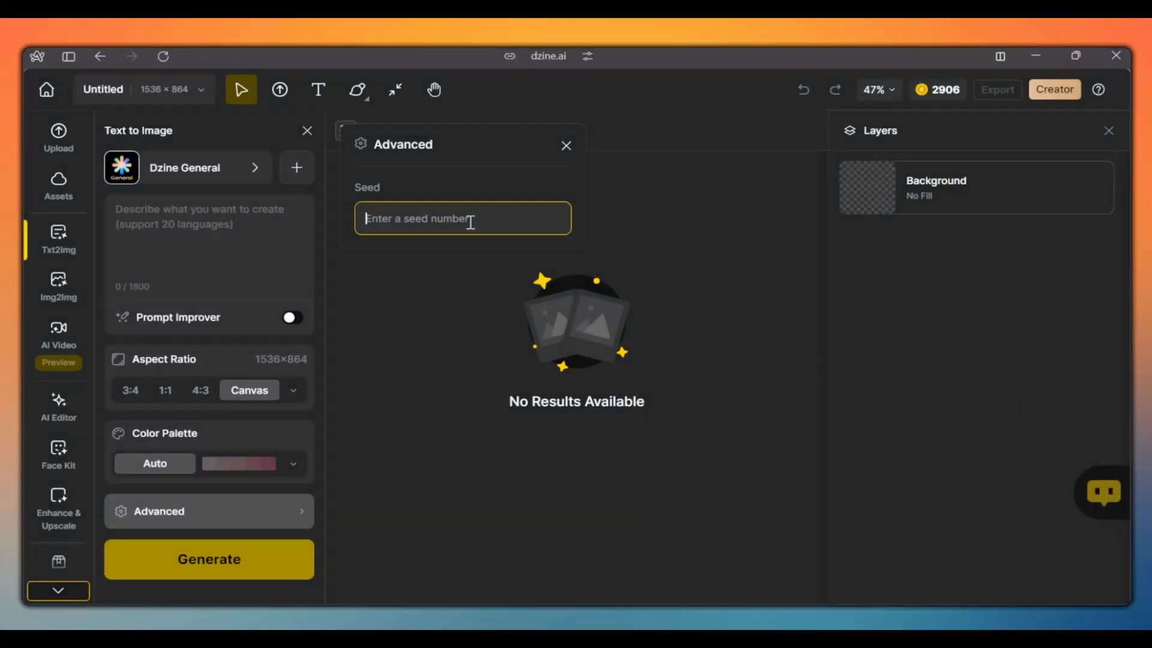
mouse_move(319, 236)
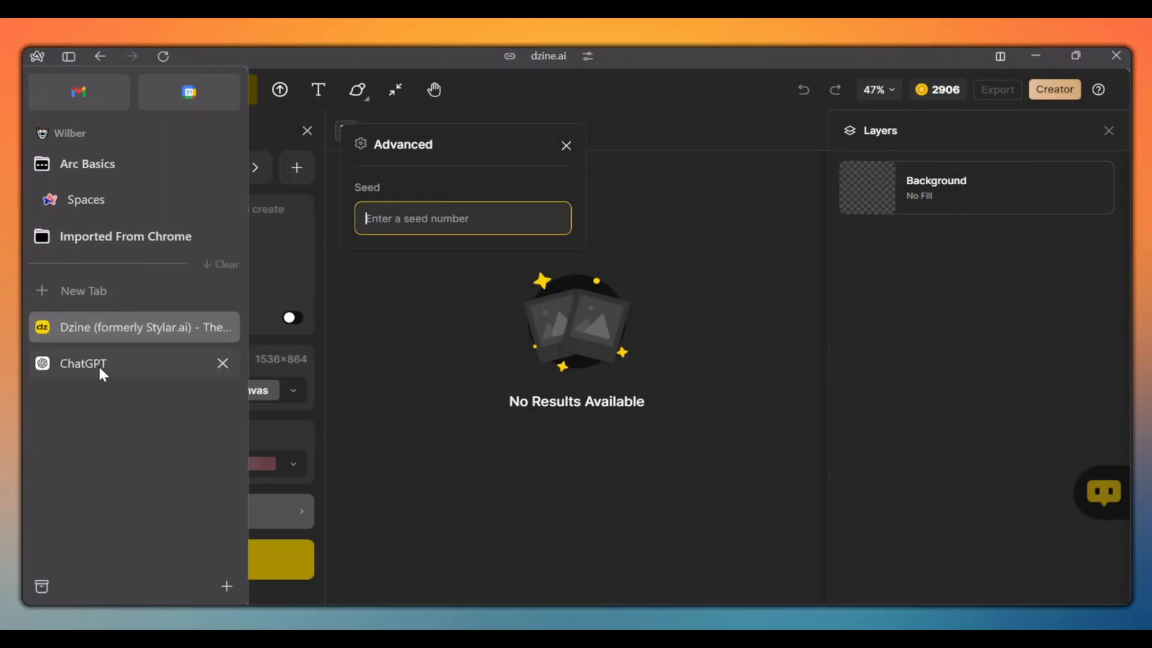
- Sign in to ChatGPT with Google and send the Kieran prompt-engineer request
left_click(83, 363)
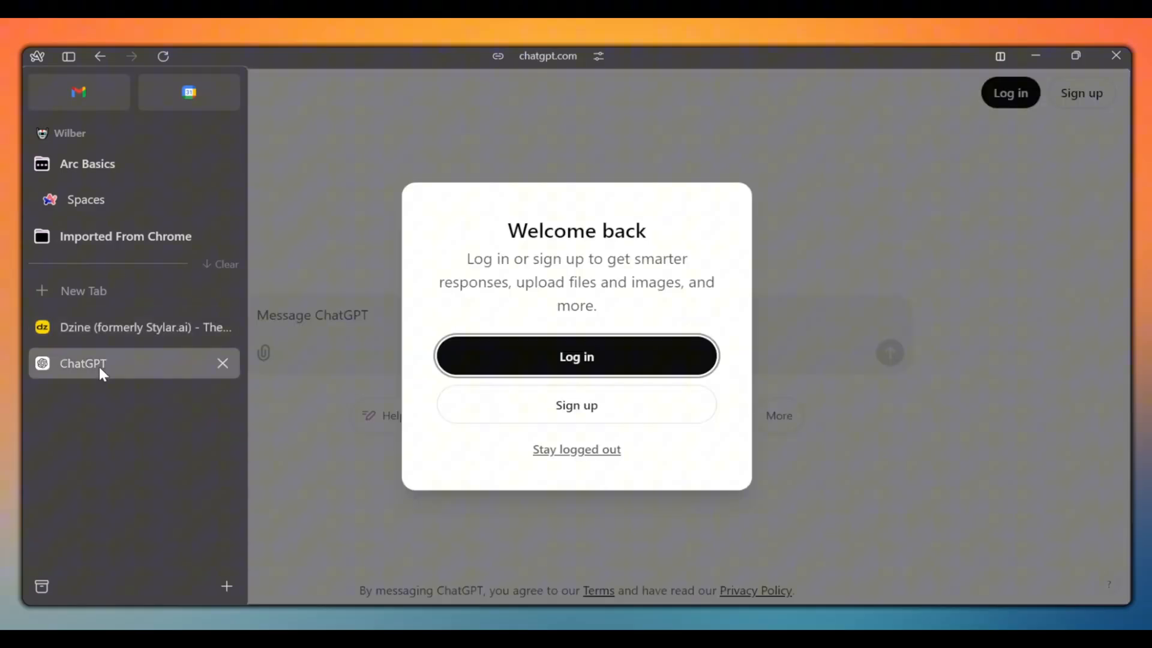
left_click(576, 356)
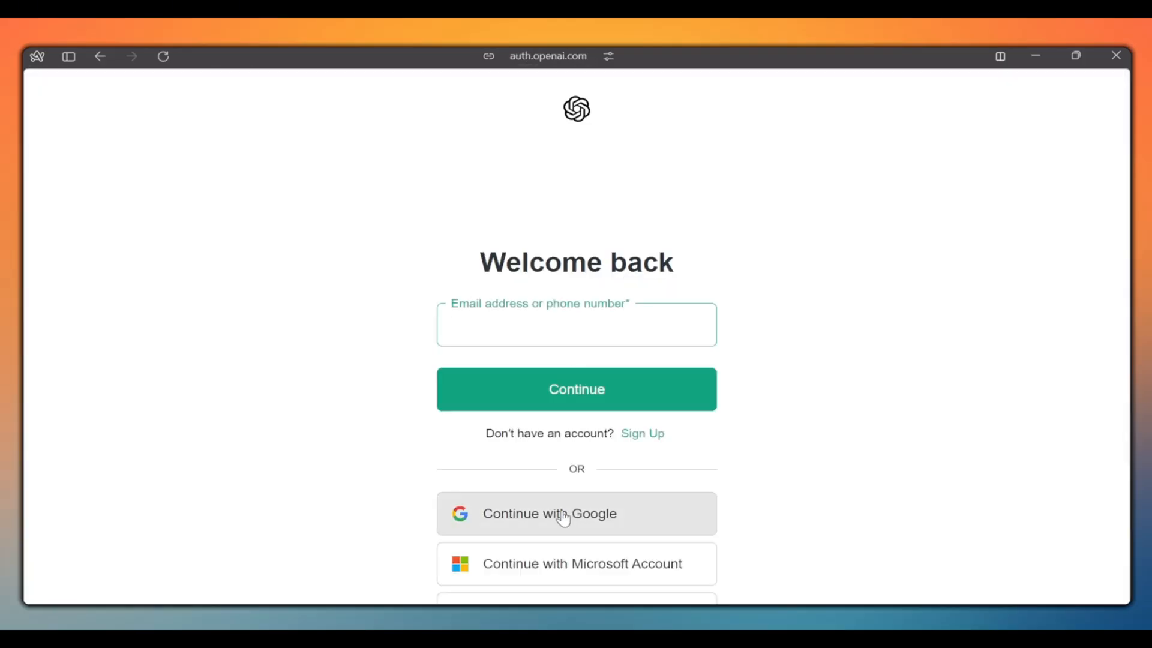
left_click(576, 512)
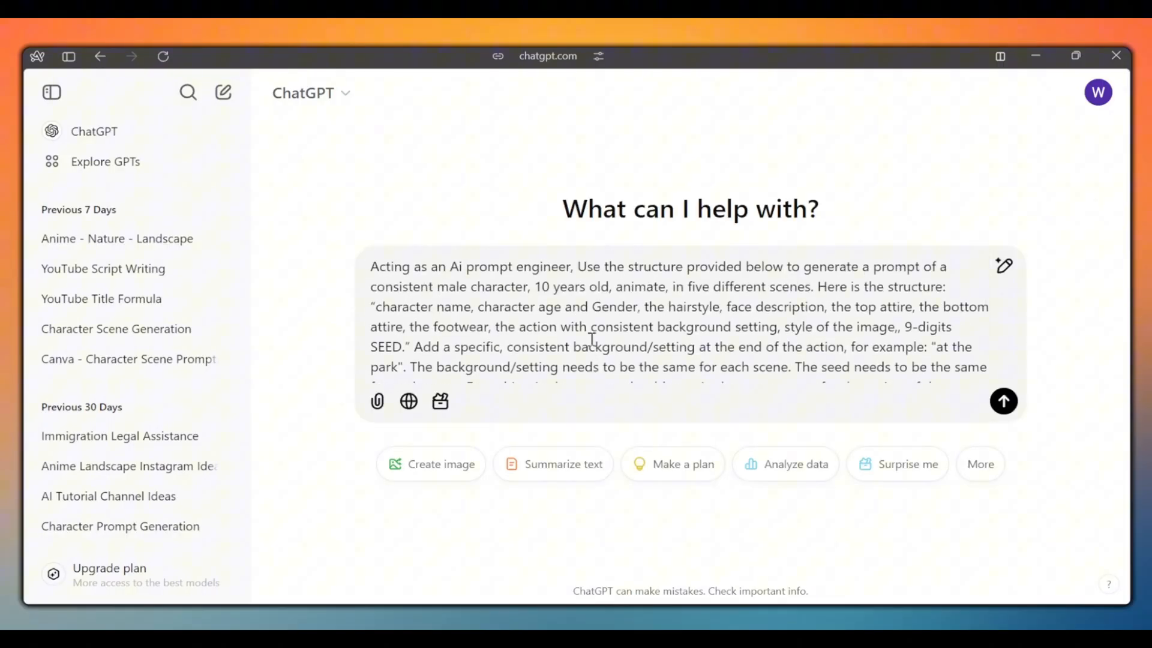
double_click(450, 286)
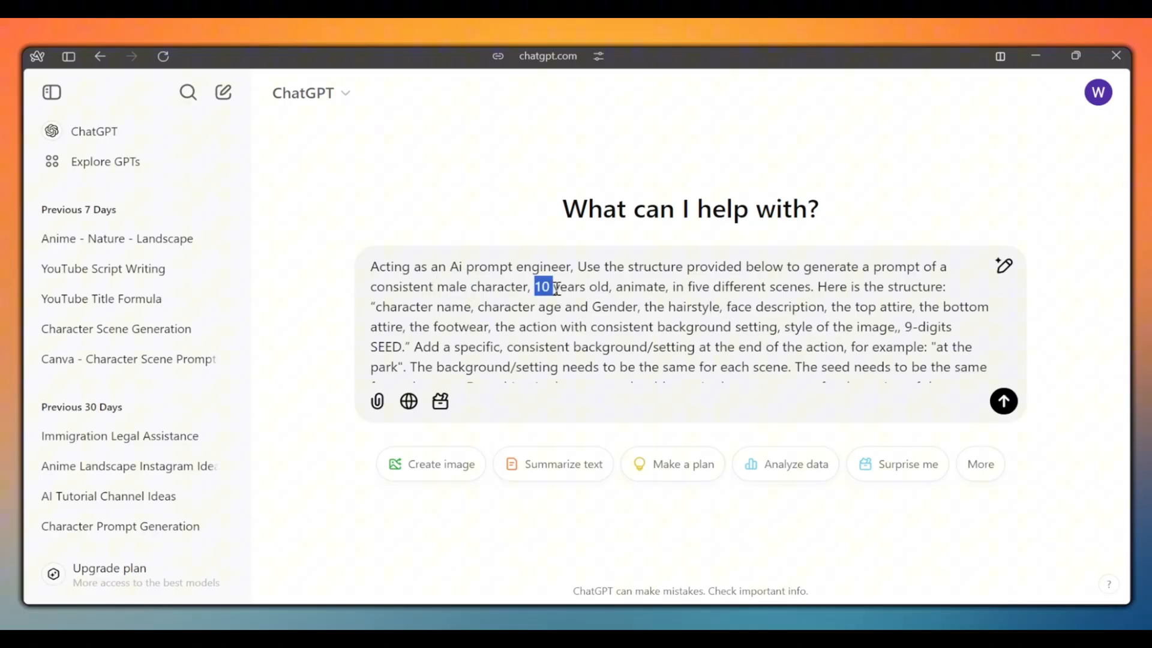
left_click(1003, 401)
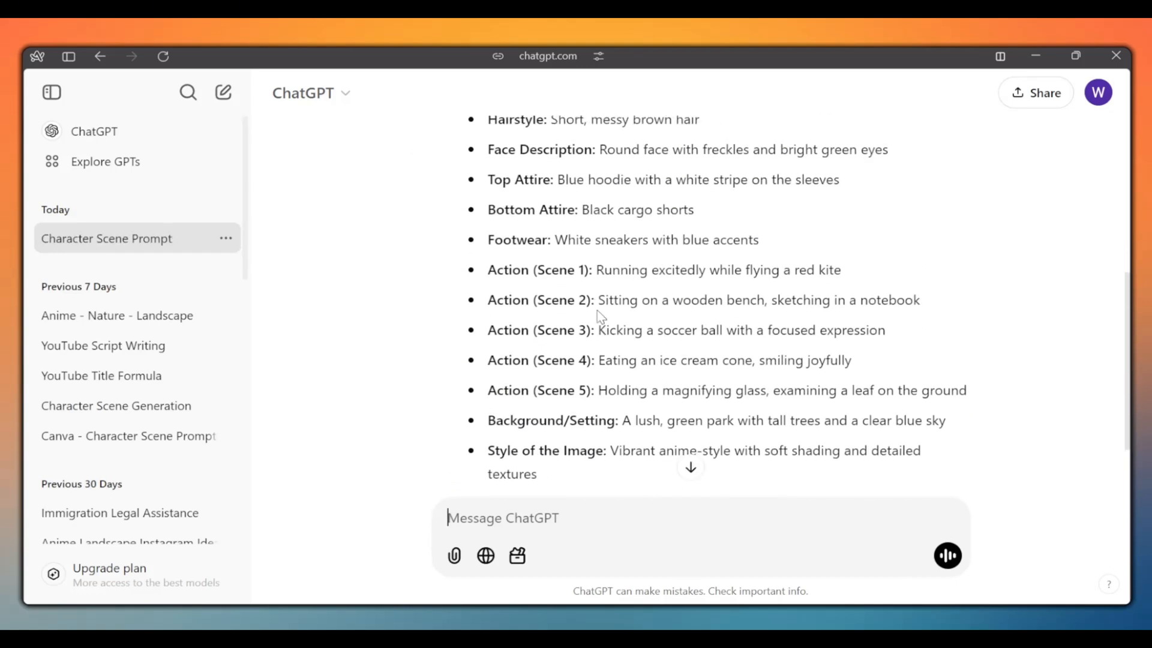
- Ask ChatGPT to strip formatting into comma-separated prompts and copy the first scene prompt
scroll("down", 3)
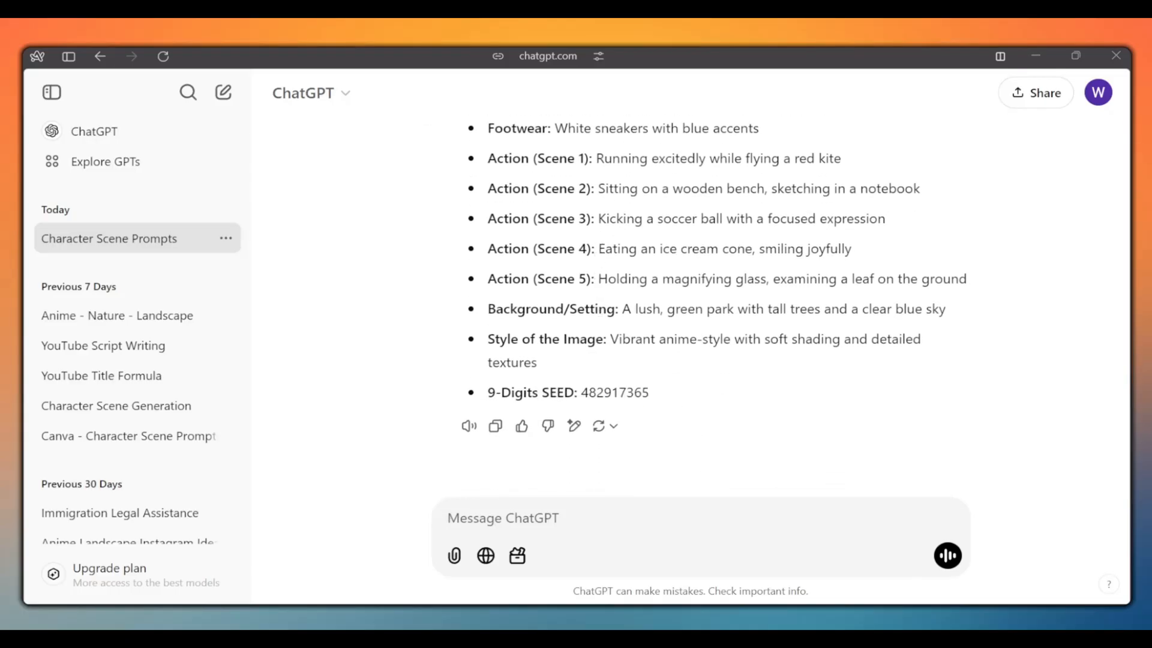
type("Clean up the output by removing the formatting (i.e.: Character name) and separate with commas where needed. Add the seed number at the end of the prompt as follows:\" seed: \". ONE prompt per scene.")
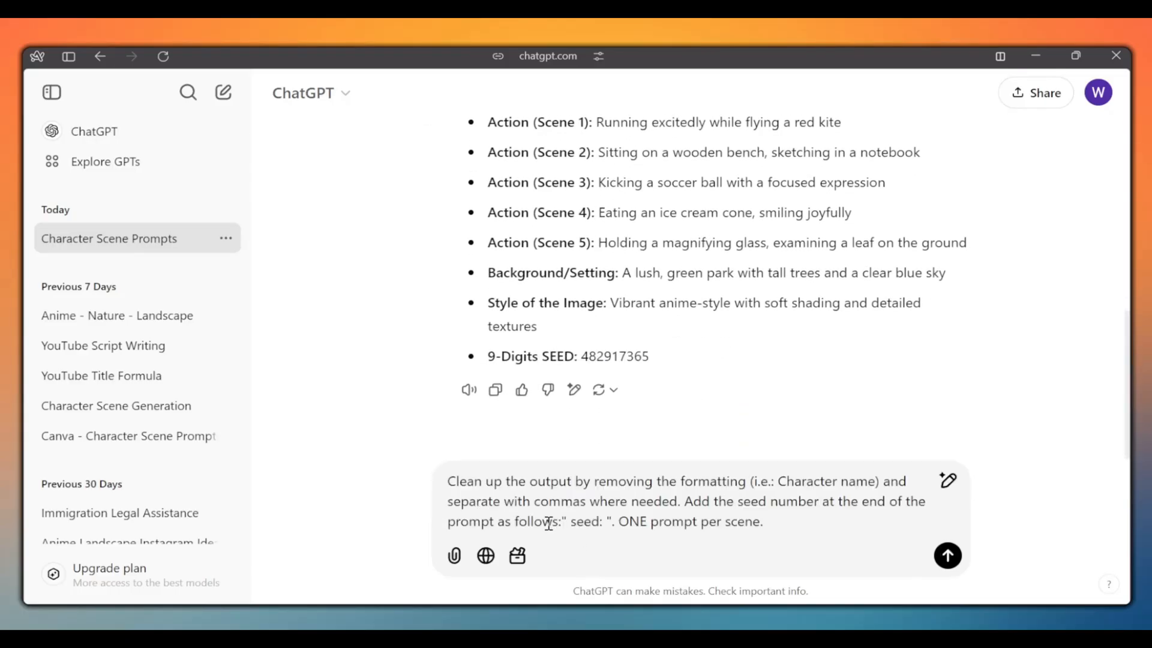
left_click(947, 555)
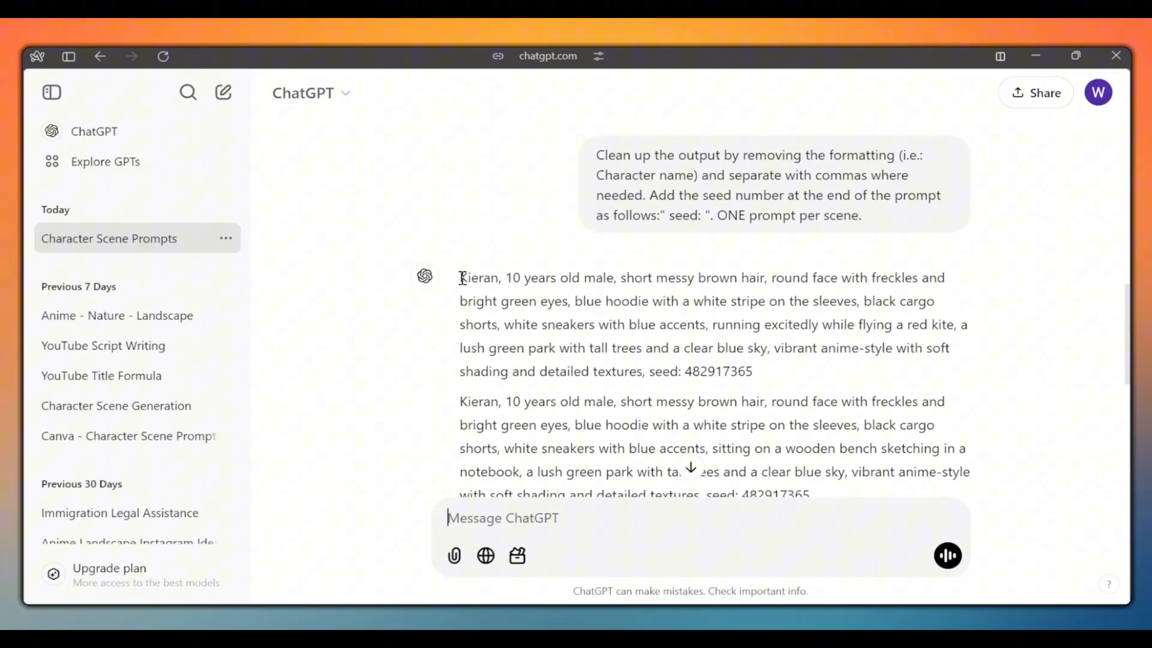
left_click_drag(459, 277, 752, 370)
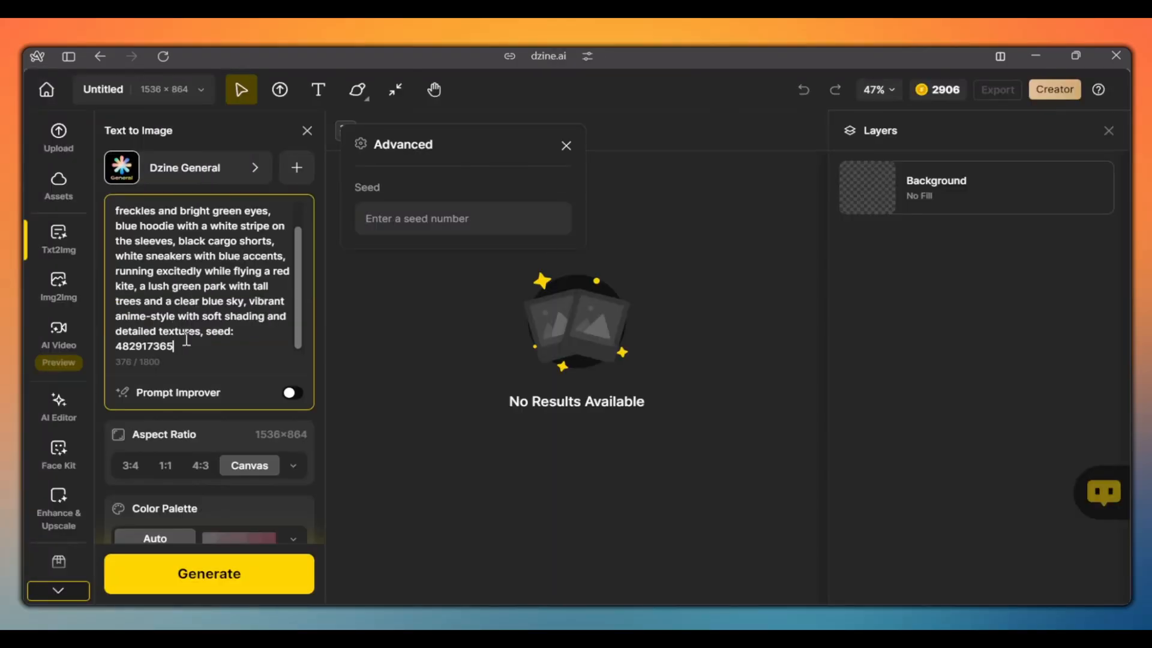
- Move seed 482917365 from the prompt into the Seed field and keep the Dzine General style
double_click(144, 346)
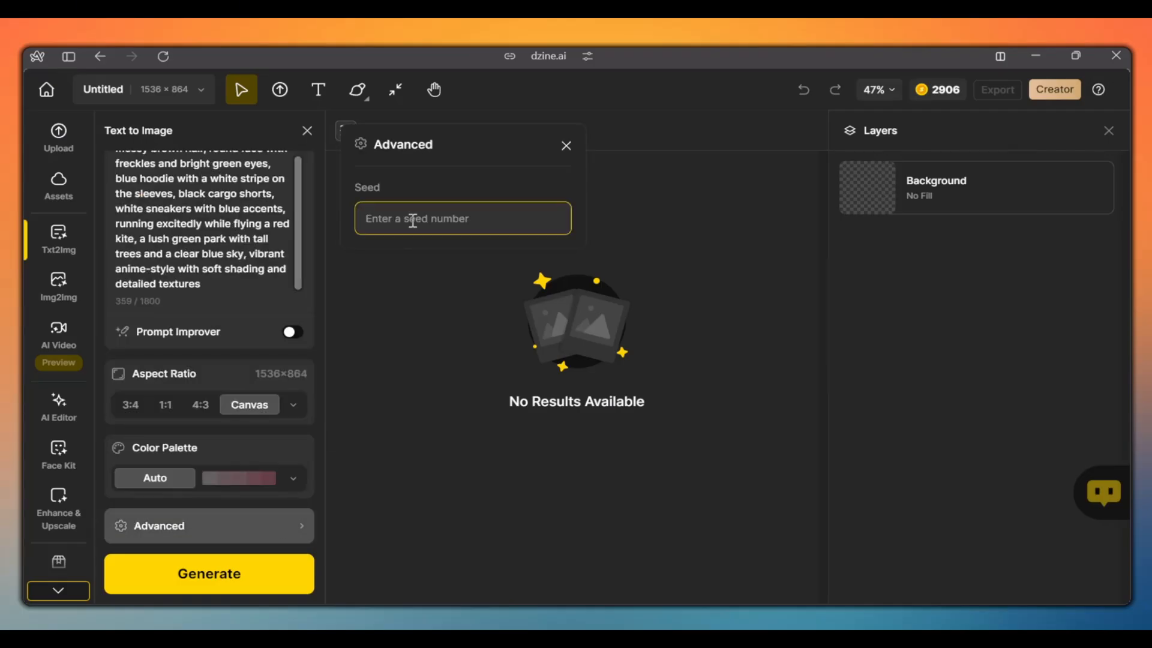
type("482917365")
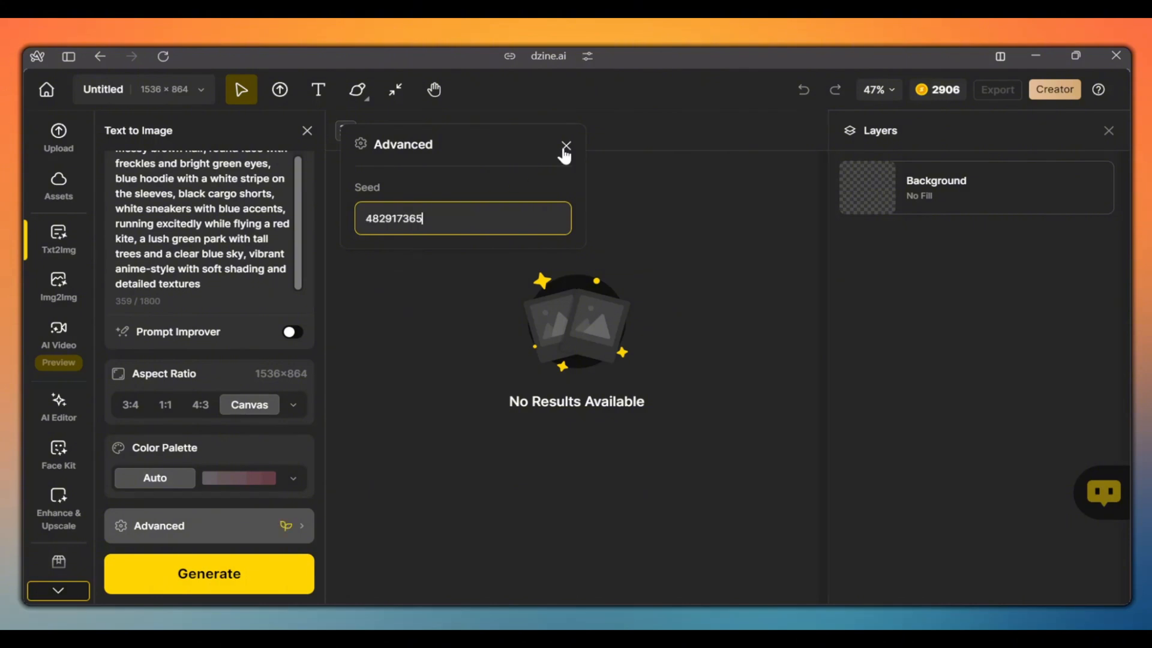
left_click(565, 146)
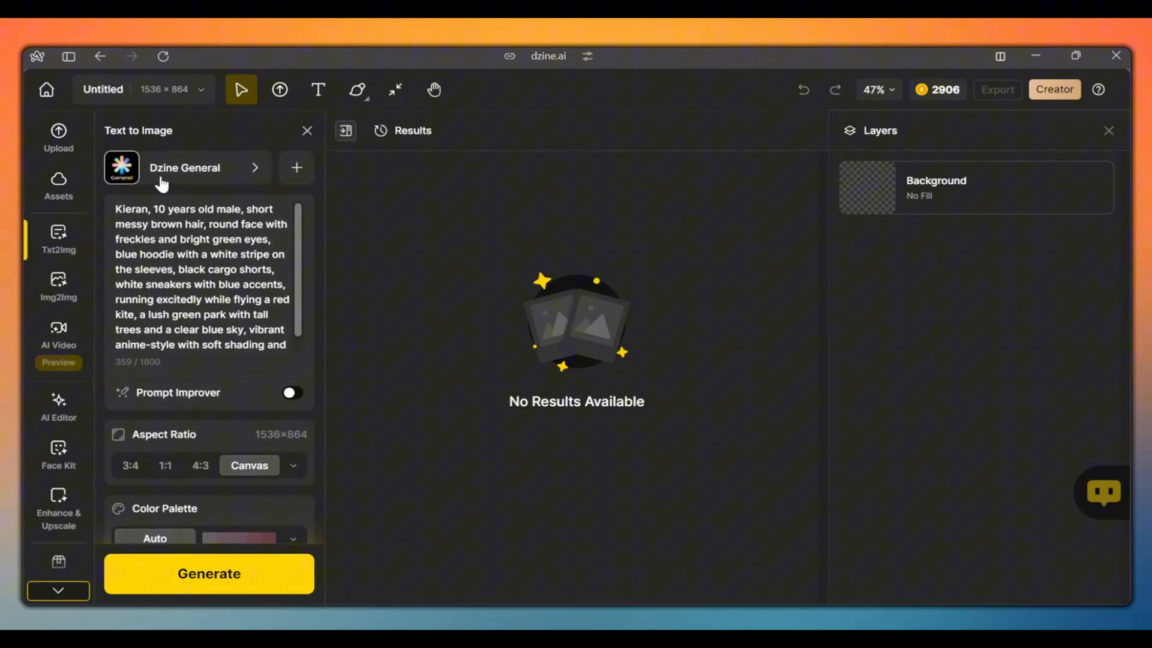
left_click(183, 168)
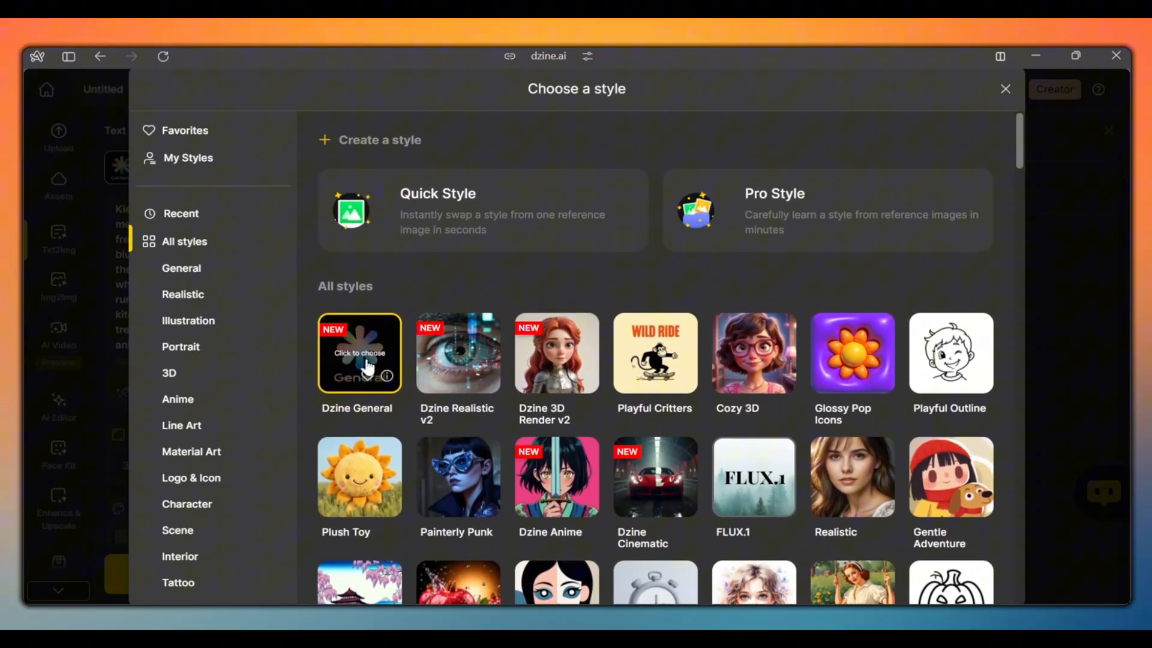
left_click(359, 353)
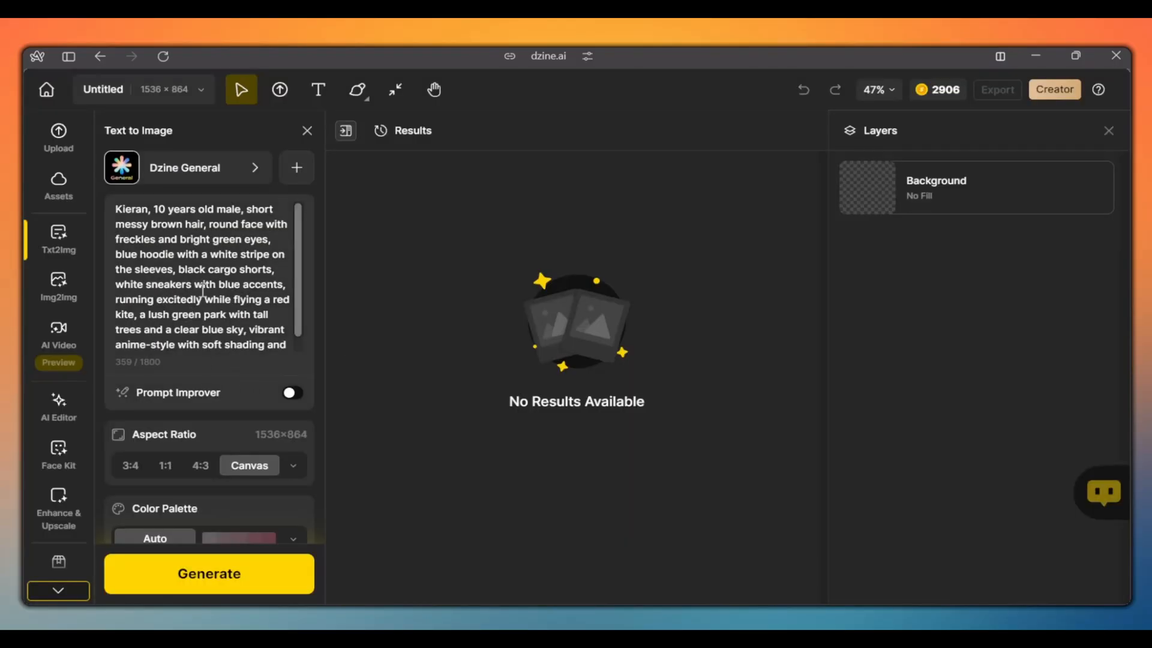
- Generate two images of Kieran flying a red kite in a lush park
scroll("down", 3)
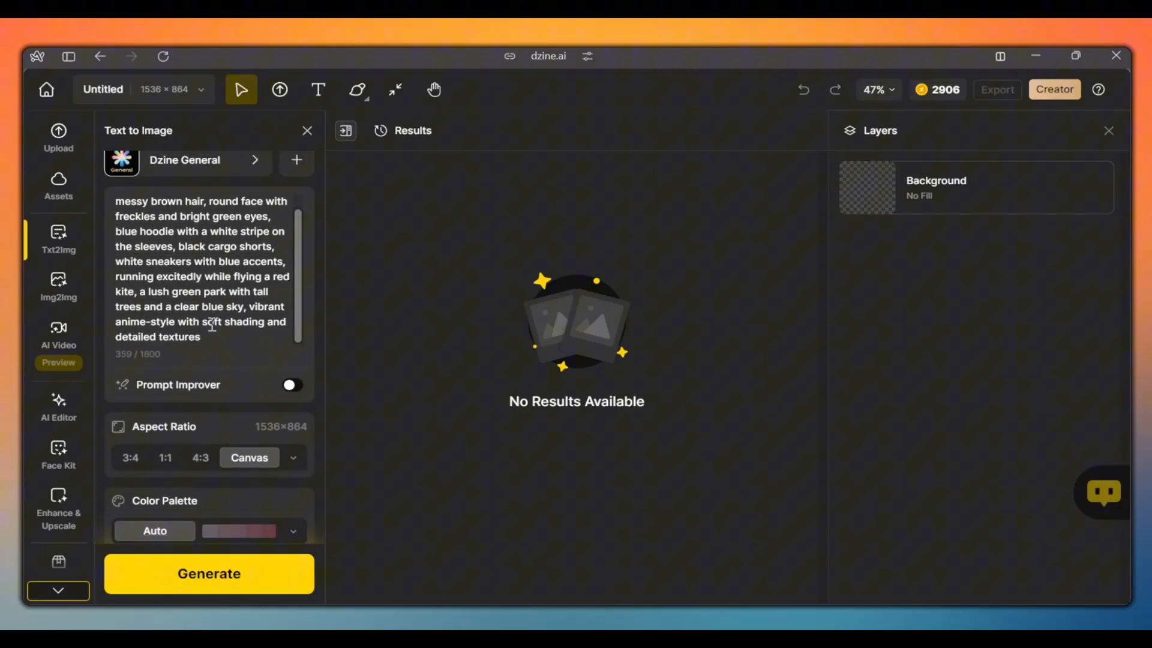
left_click(209, 573)
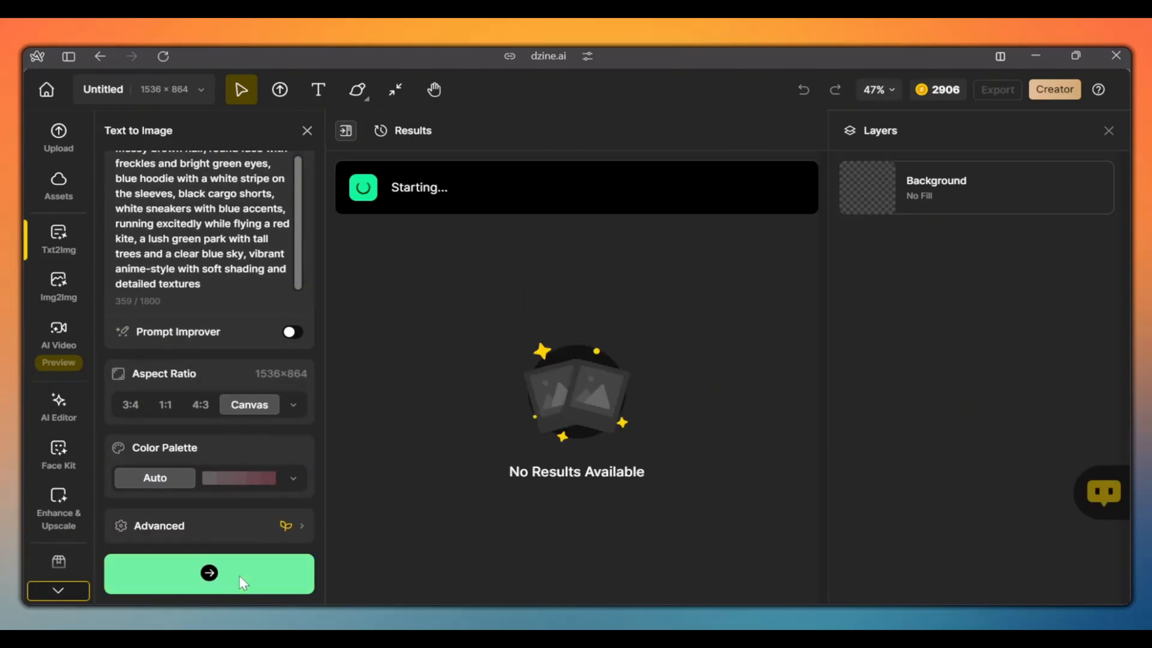
left_click(209, 573)
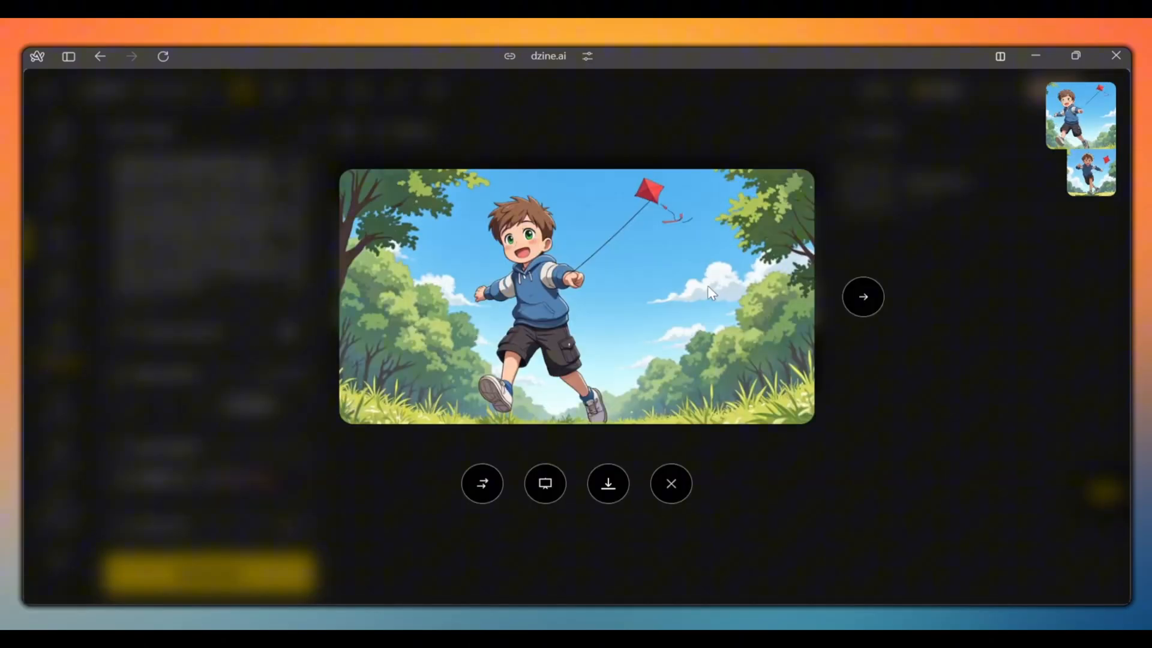
left_click(669, 484)
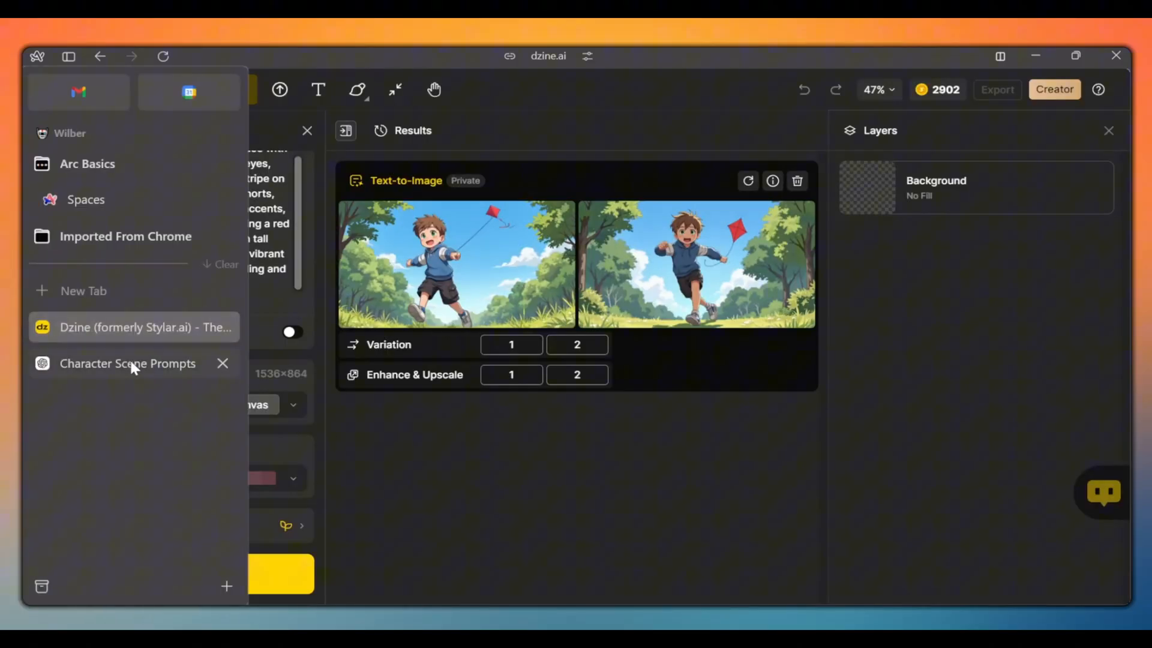
- Change the prompt action to 'sitting on a wooden bench sketching in a notebook' and generate
left_click(127, 362)
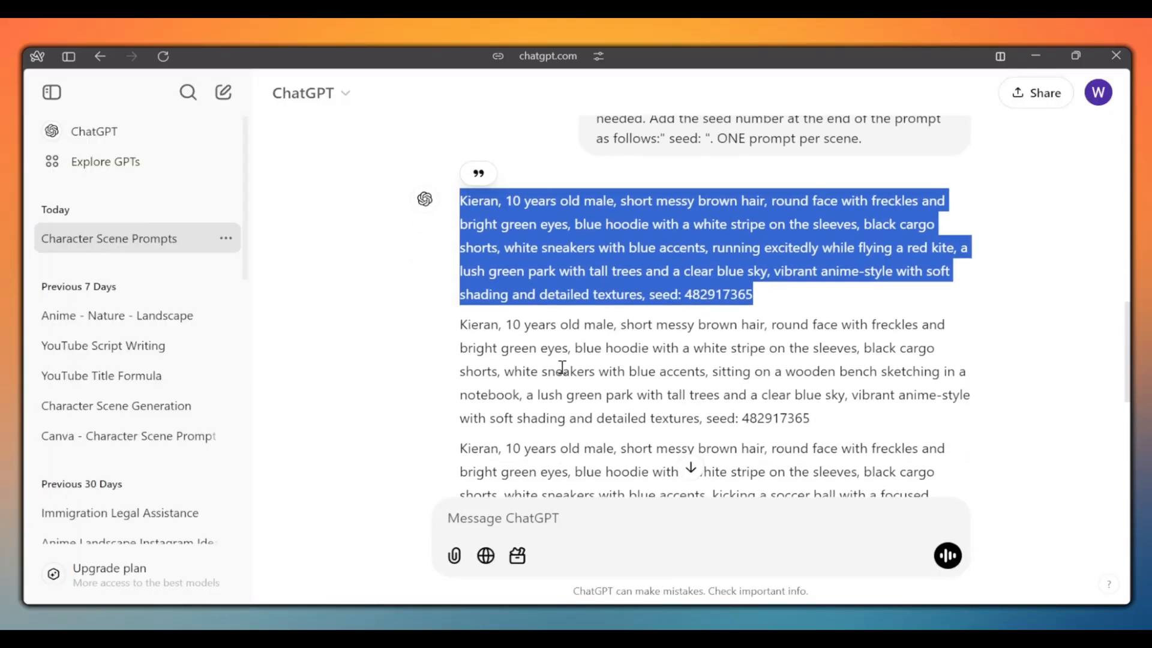
scroll("down", 3)
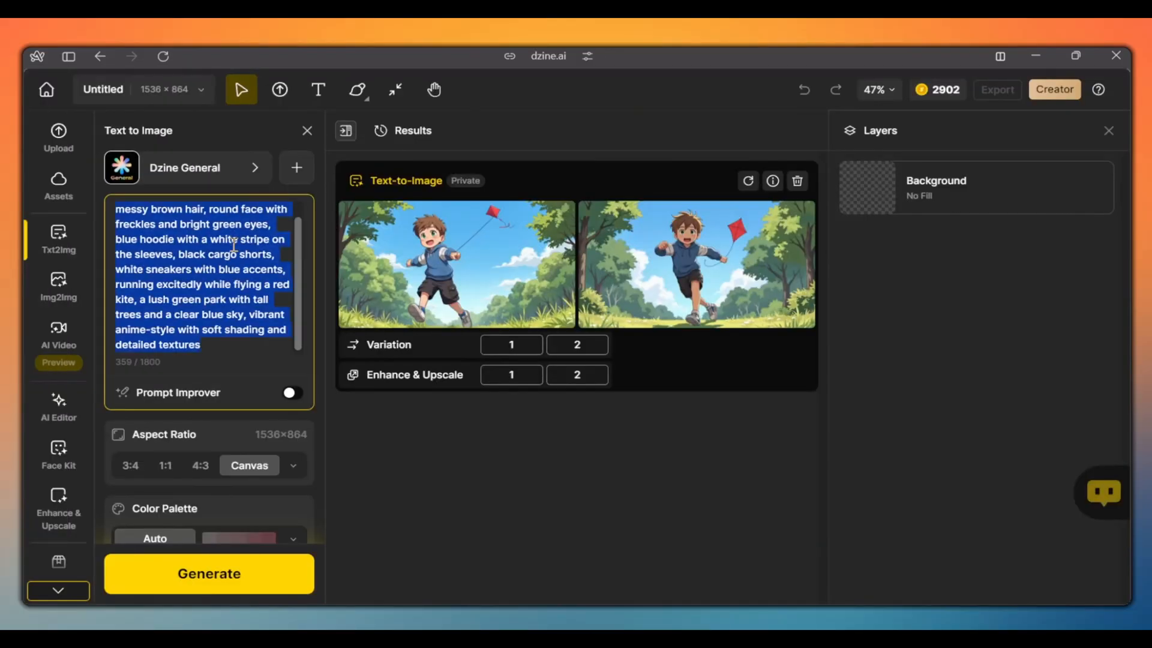
type("sitting on a wooden bench sketching in a notebook")
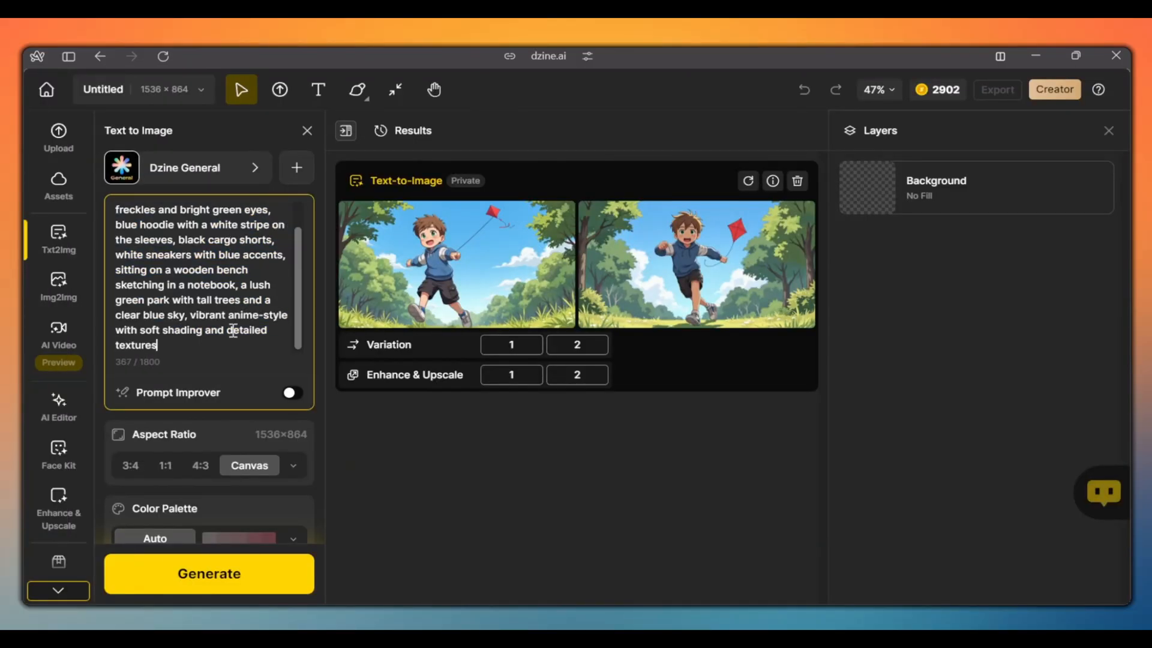
left_click(209, 573)
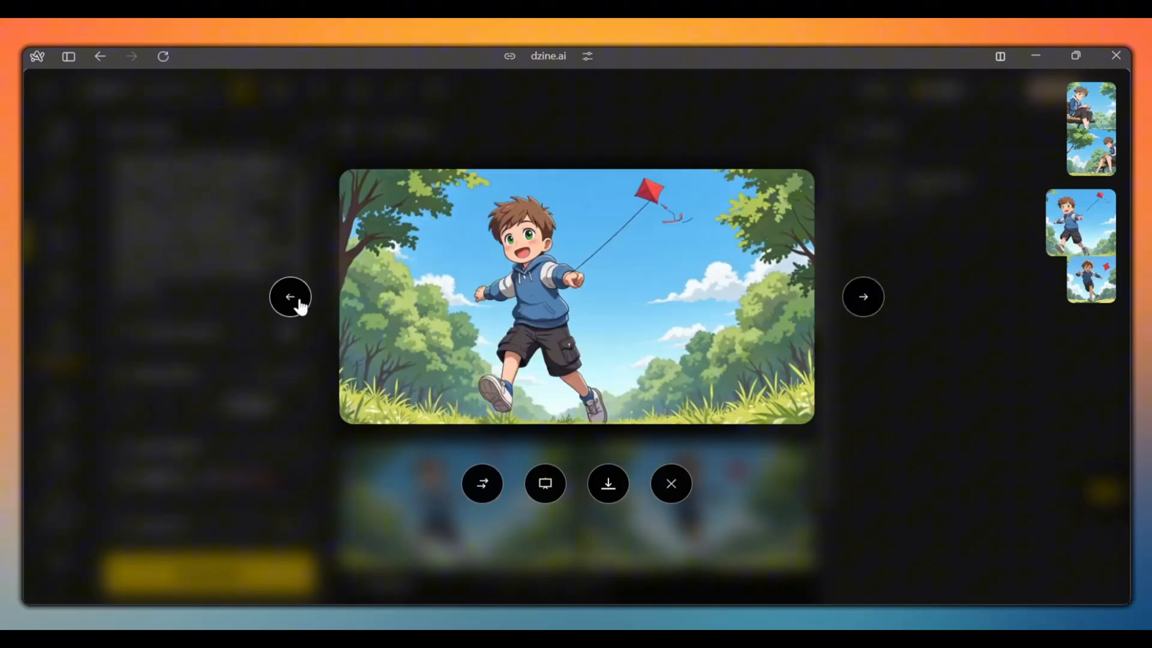
- Step through the bench results and bring up download options for one image
left_click(670, 483)
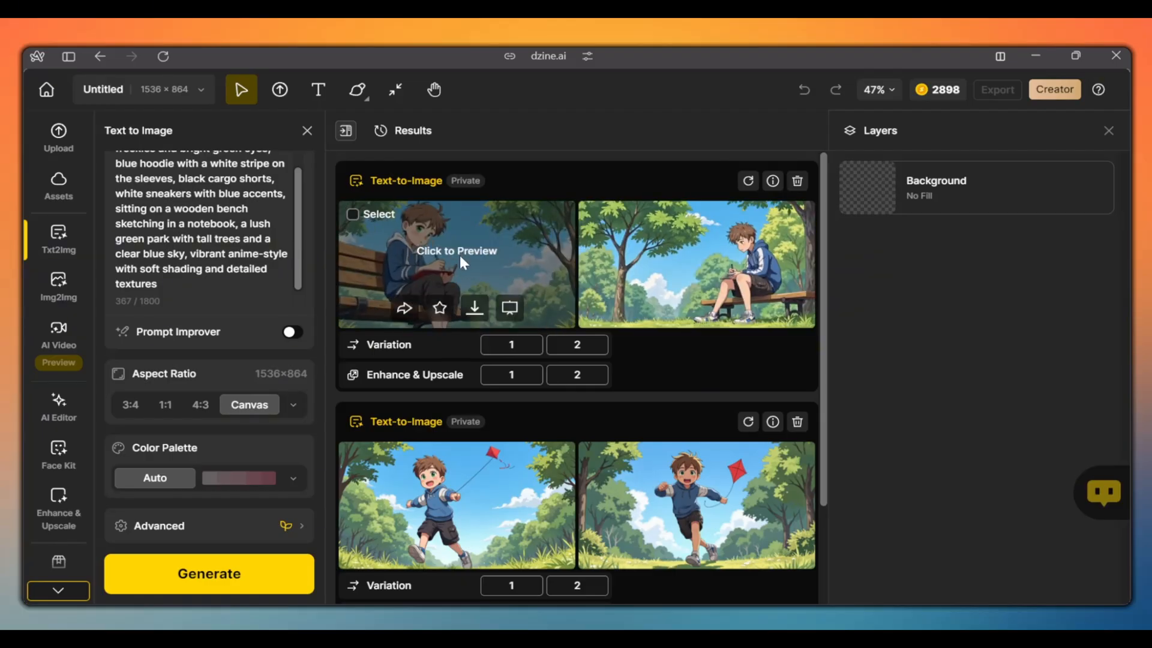
left_click(474, 307)
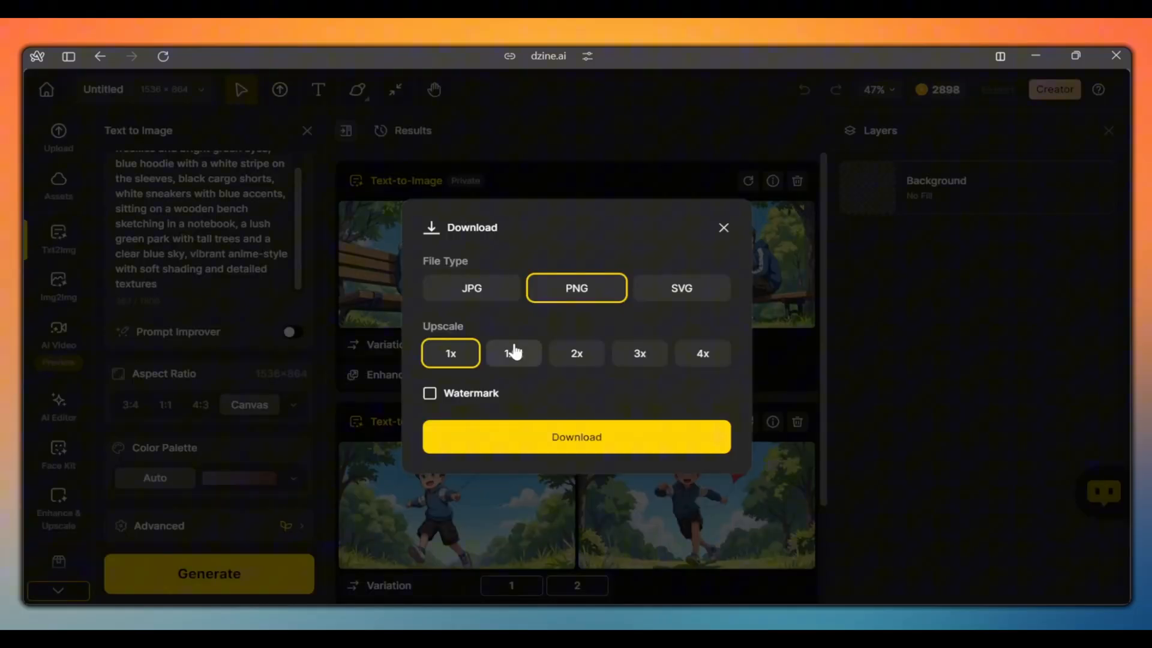
- Dismiss downloads, view the saved Consistent Character profile, and go back to choose Character Sheet
left_click(722, 227)
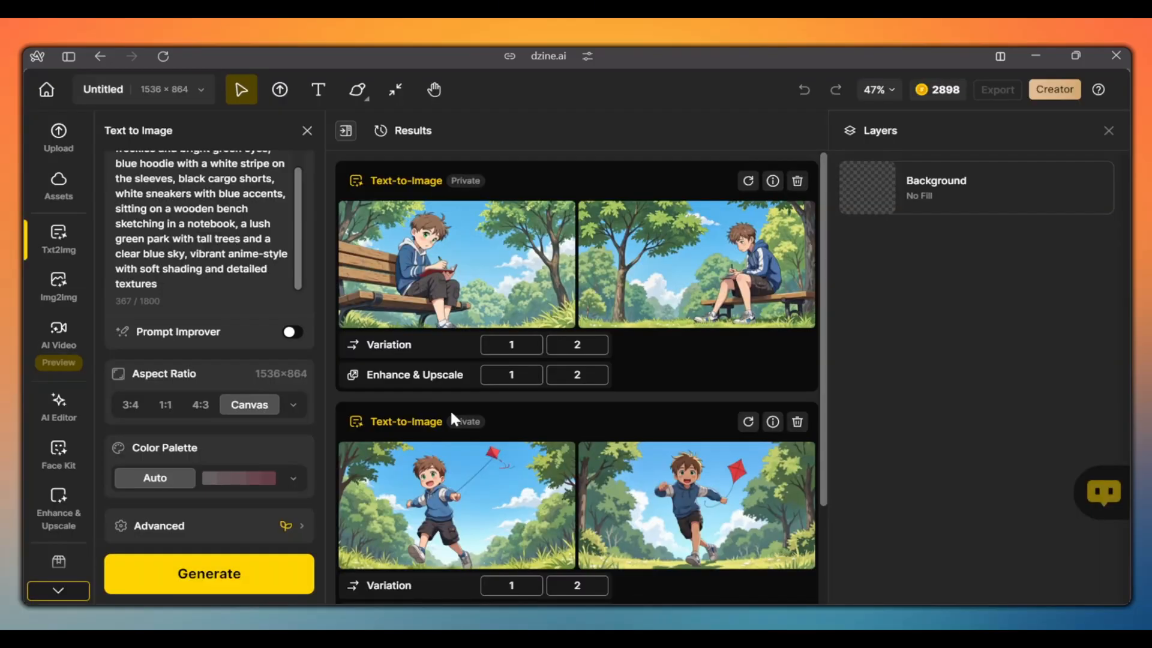
mouse_move(432, 412)
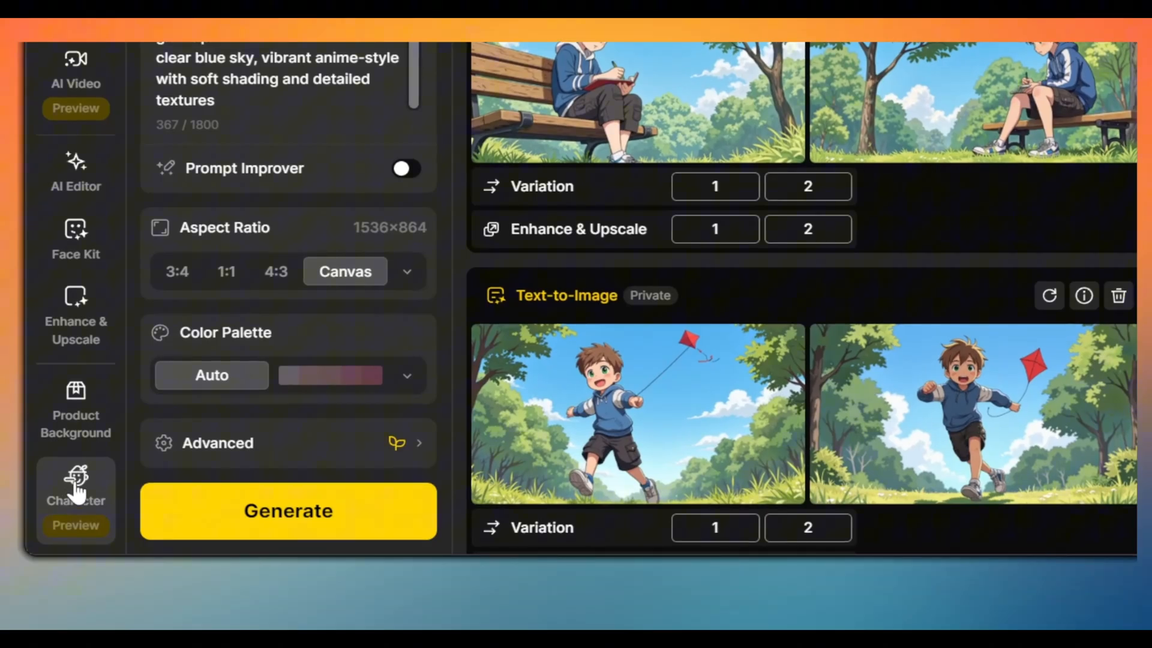
left_click(75, 485)
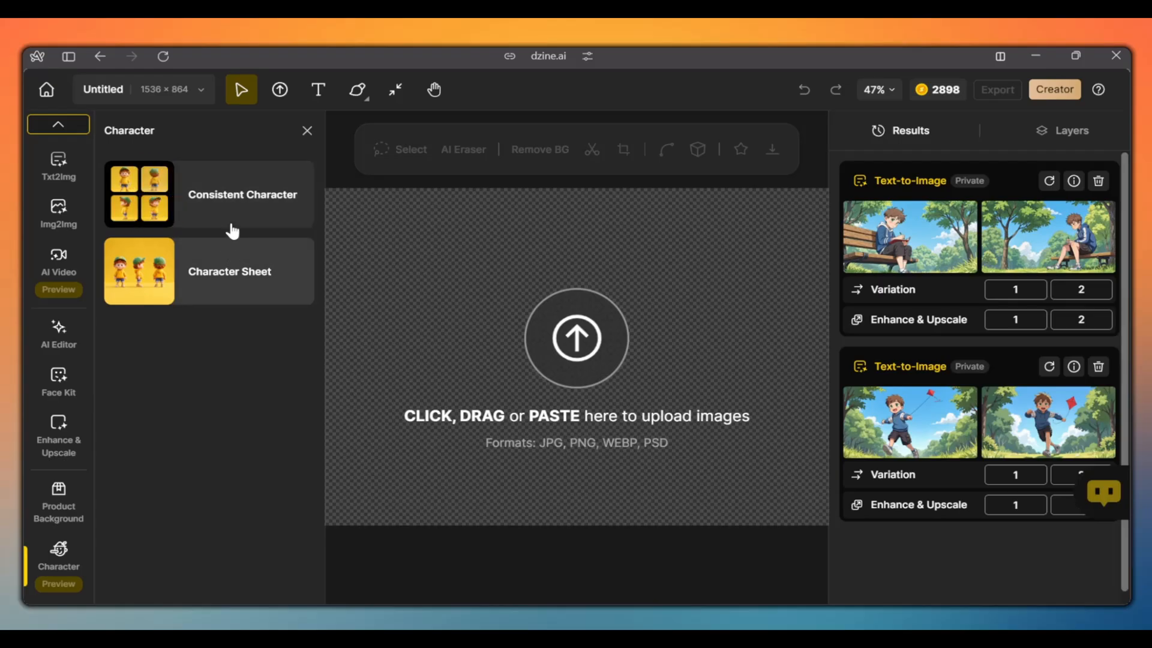
left_click(241, 195)
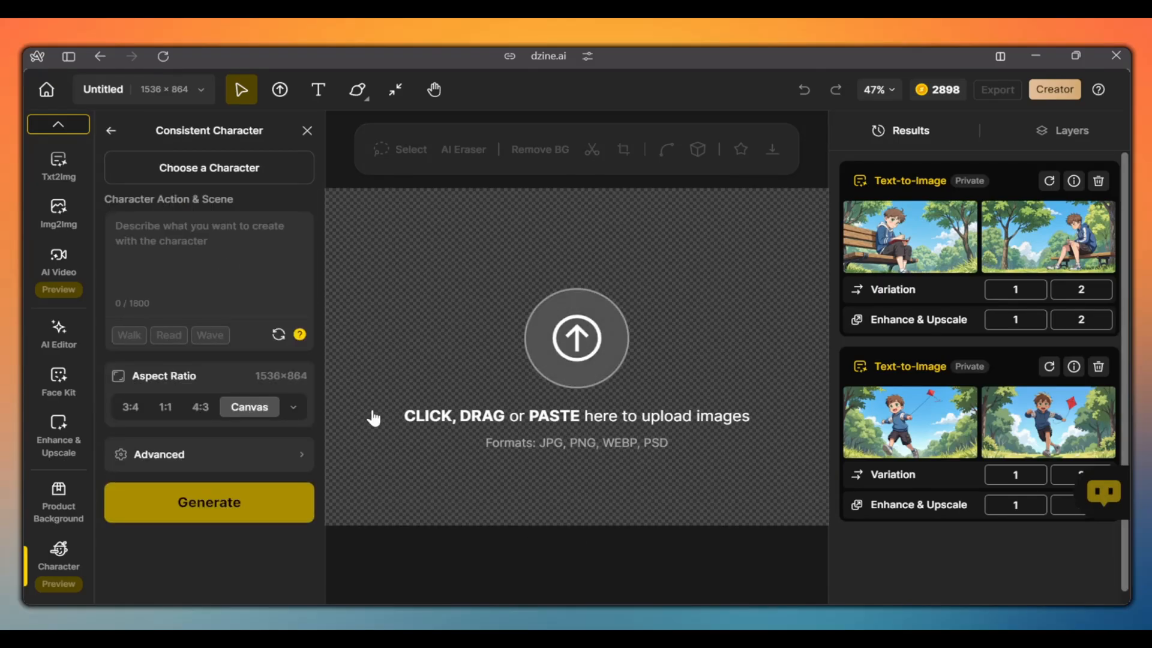
left_click(209, 168)
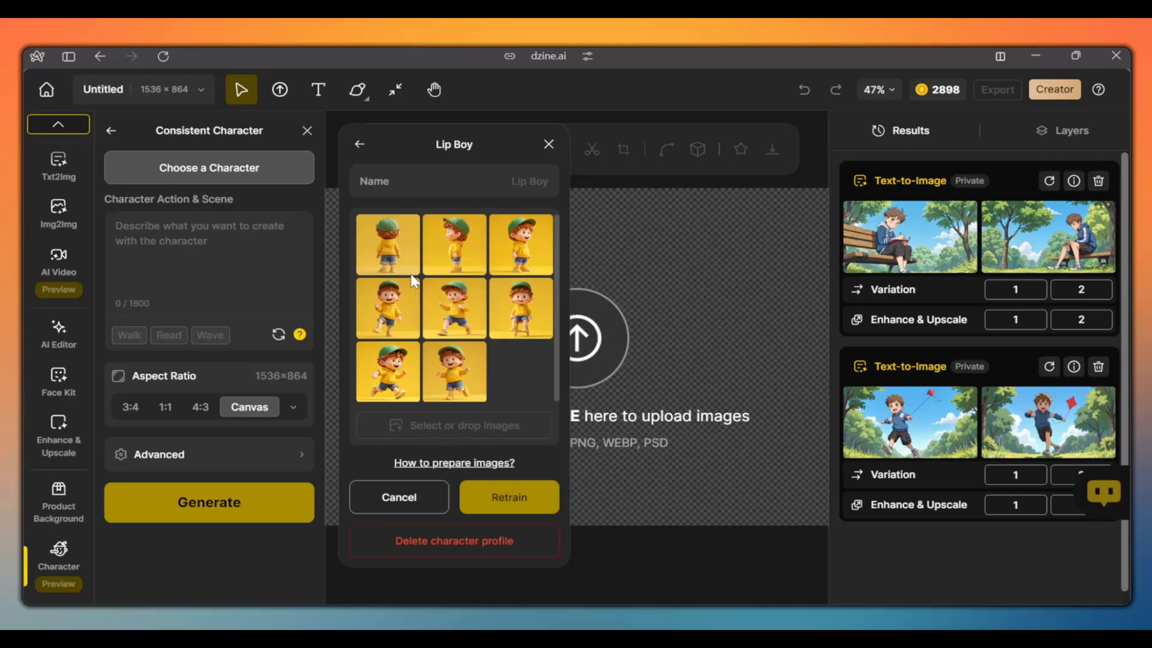
mouse_move(488, 257)
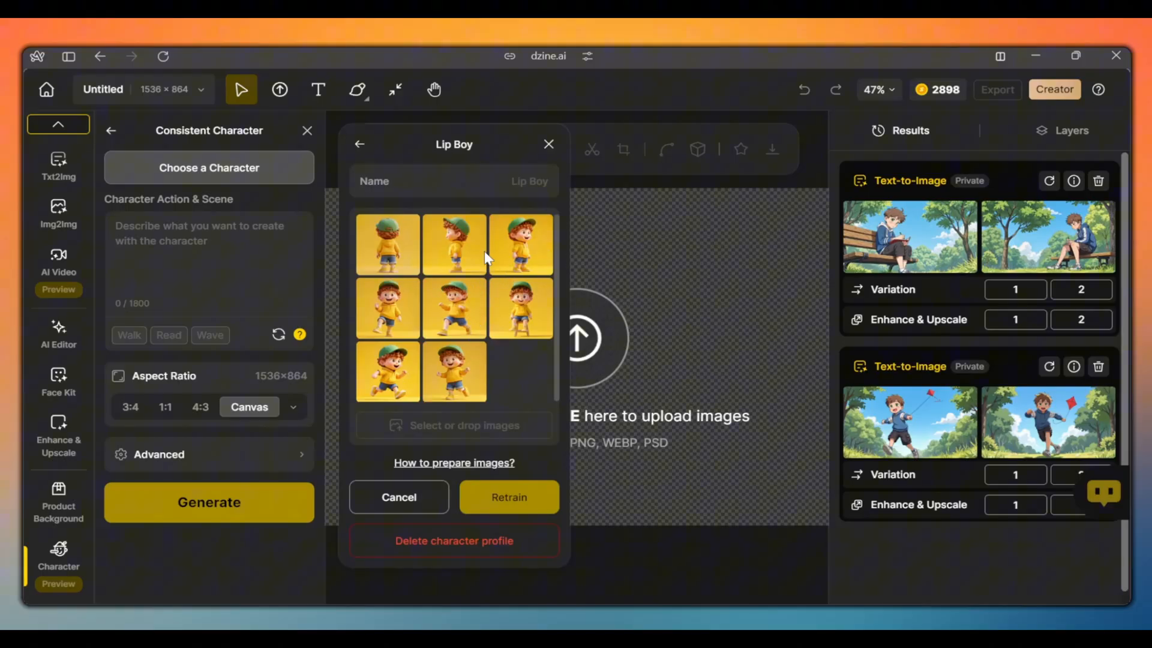
left_click(359, 144)
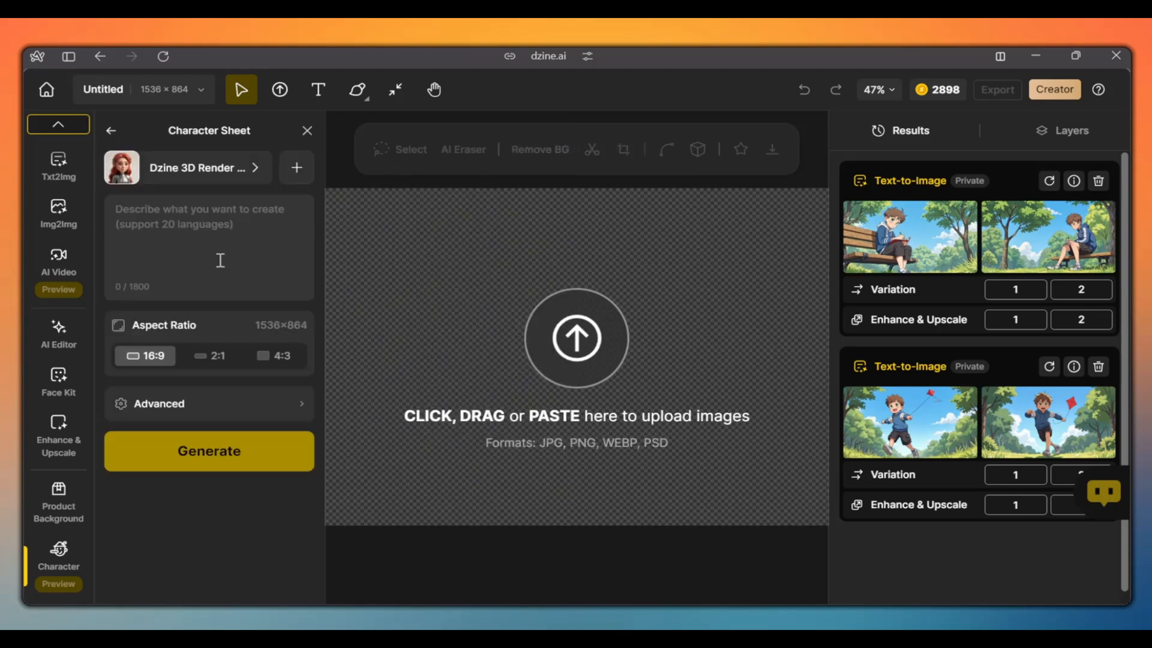
- Keep Dzine 3D Render style, paste the four-poses Kieran description and generate the character sheets
left_click(198, 168)
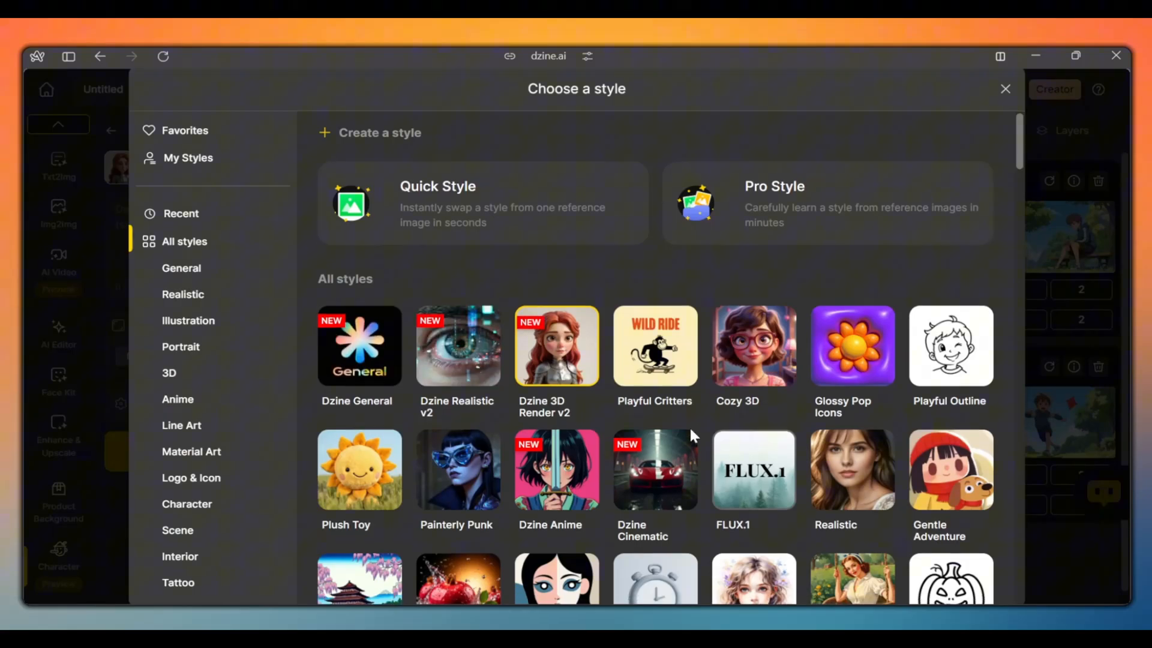
scroll("down", 3)
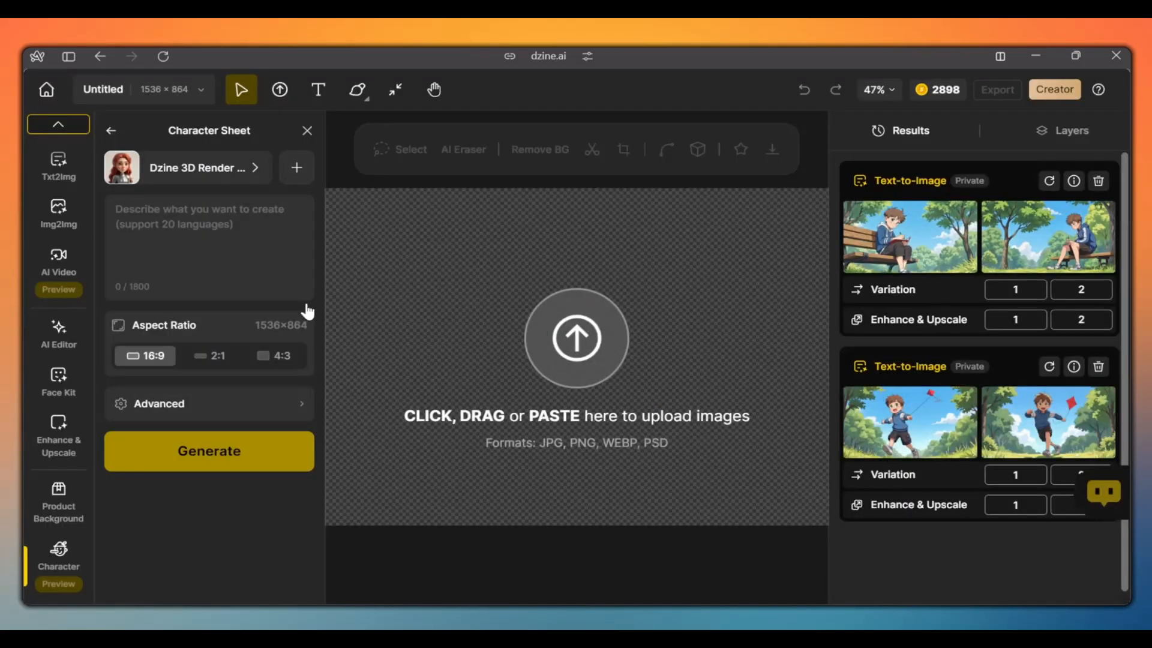
left_click(209, 246)
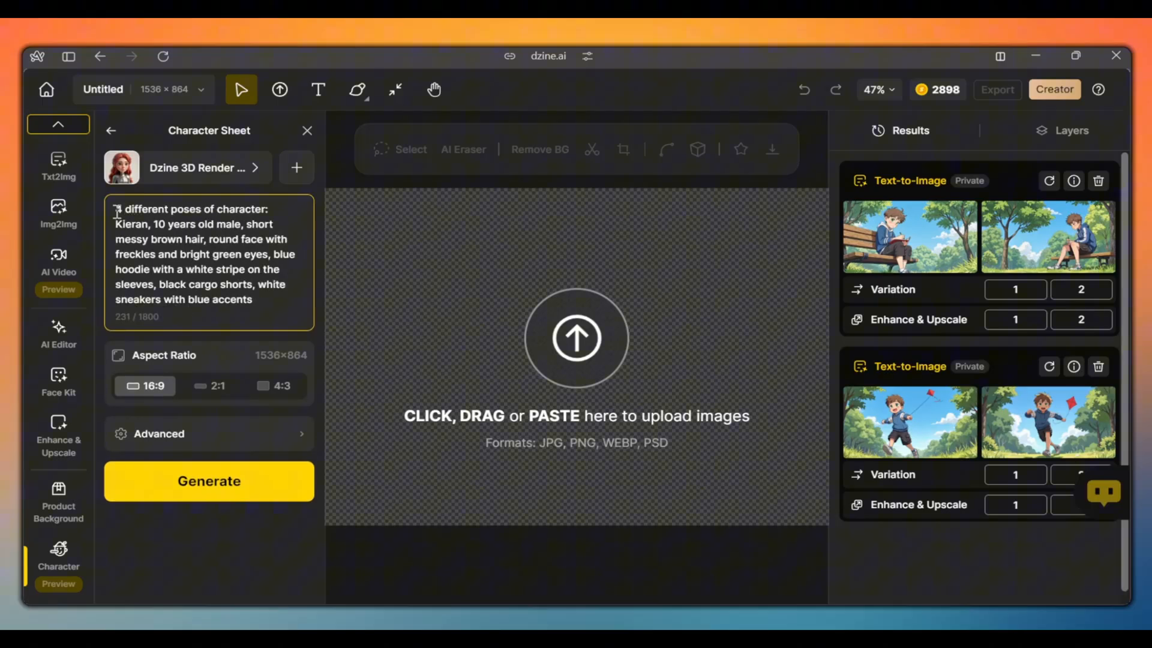
left_click(208, 481)
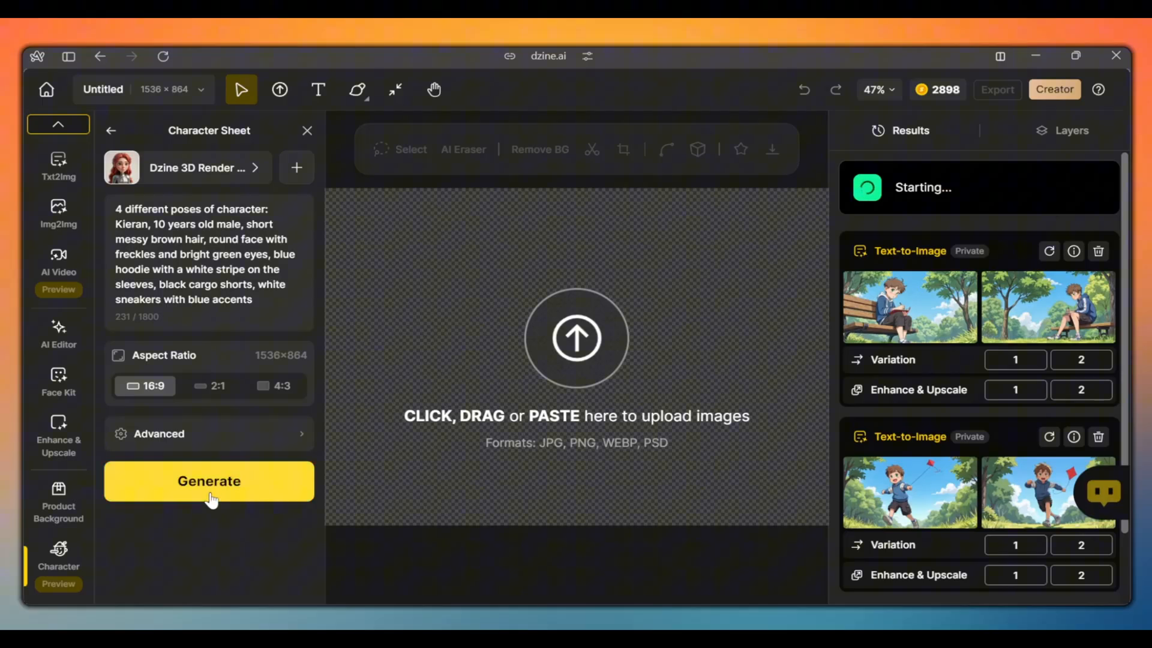
left_click(209, 481)
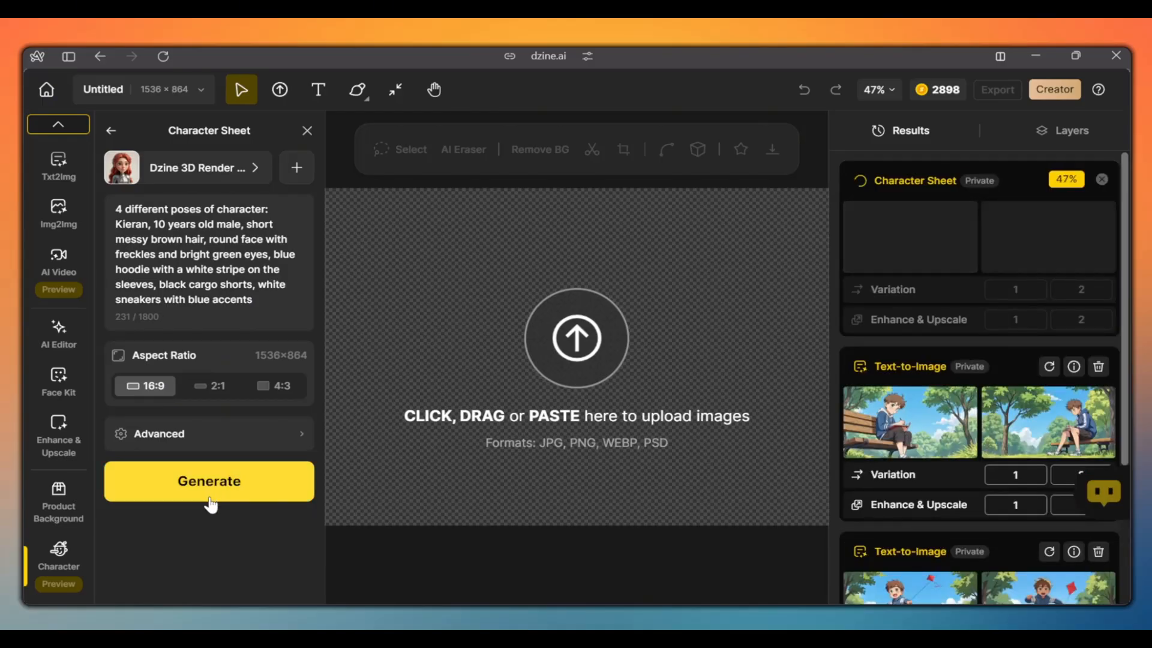
left_click(209, 481)
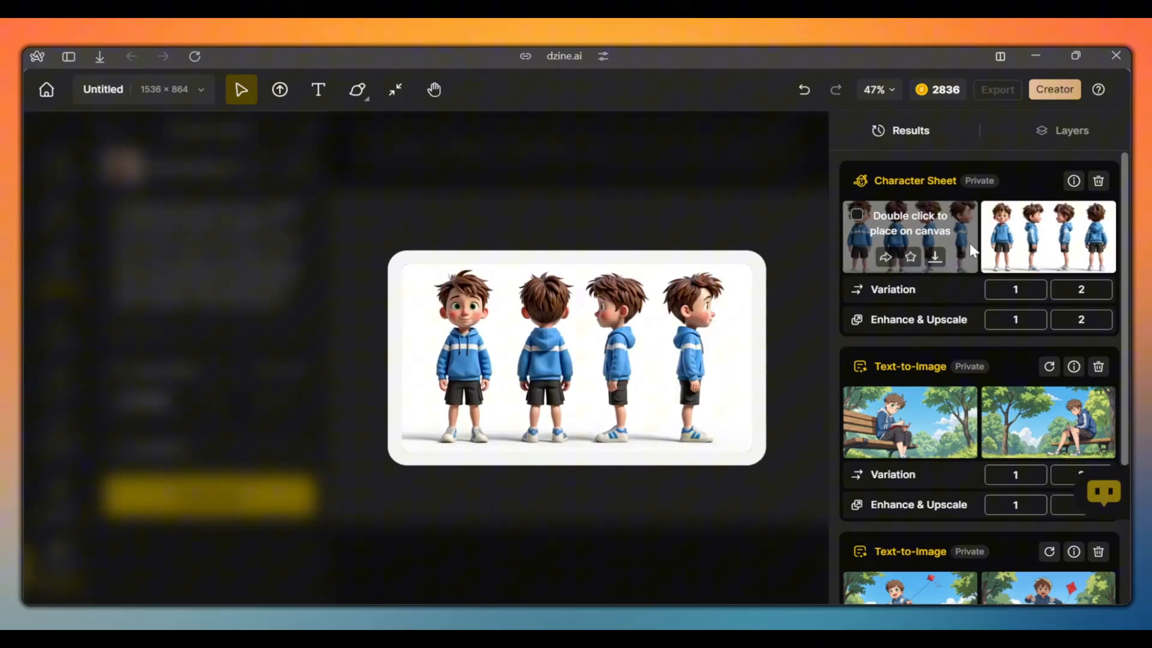
- Enhance the first character sheet using Portrait type with Creative strength
left_click(909, 237)
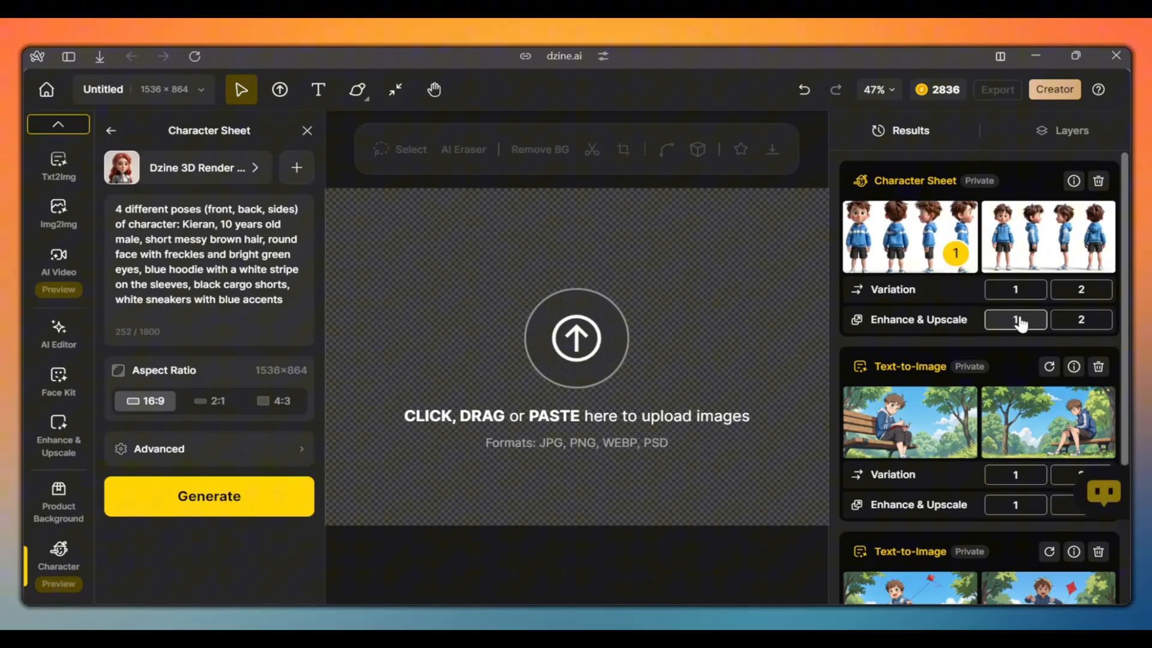
left_click(1015, 320)
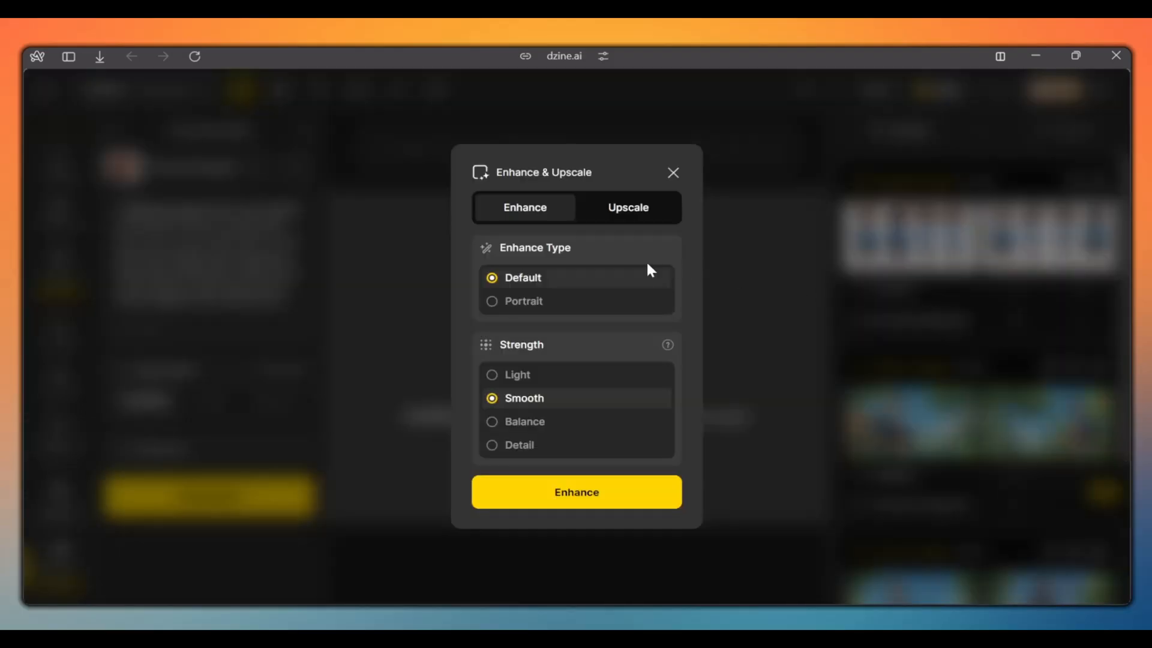
left_click(523, 300)
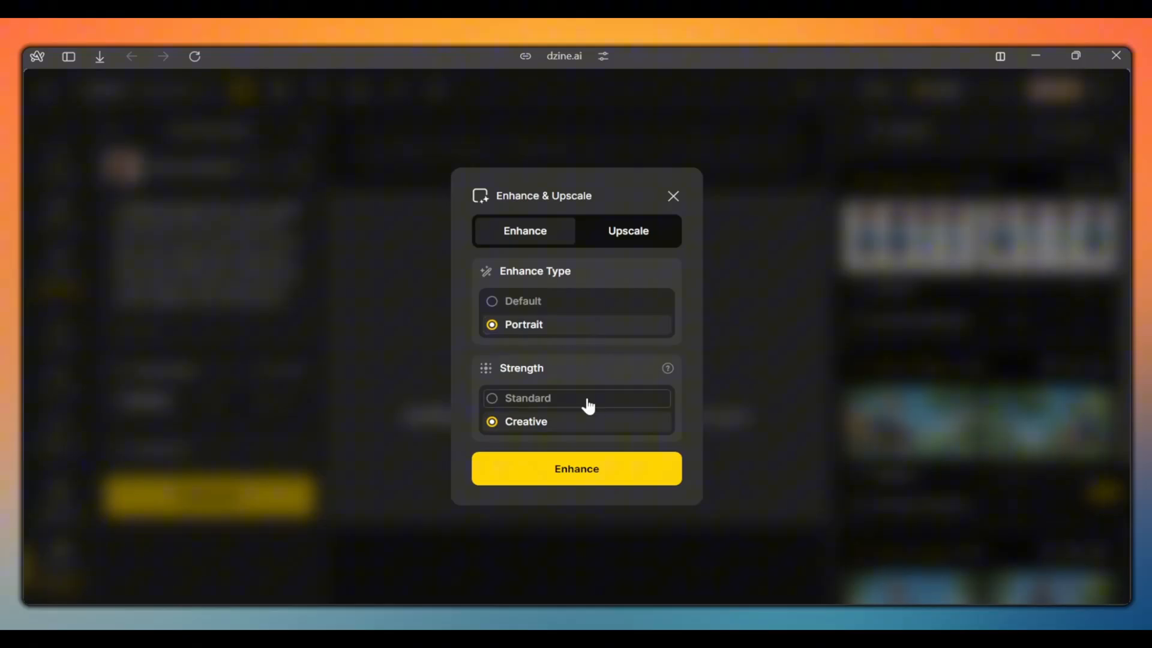
left_click(576, 469)
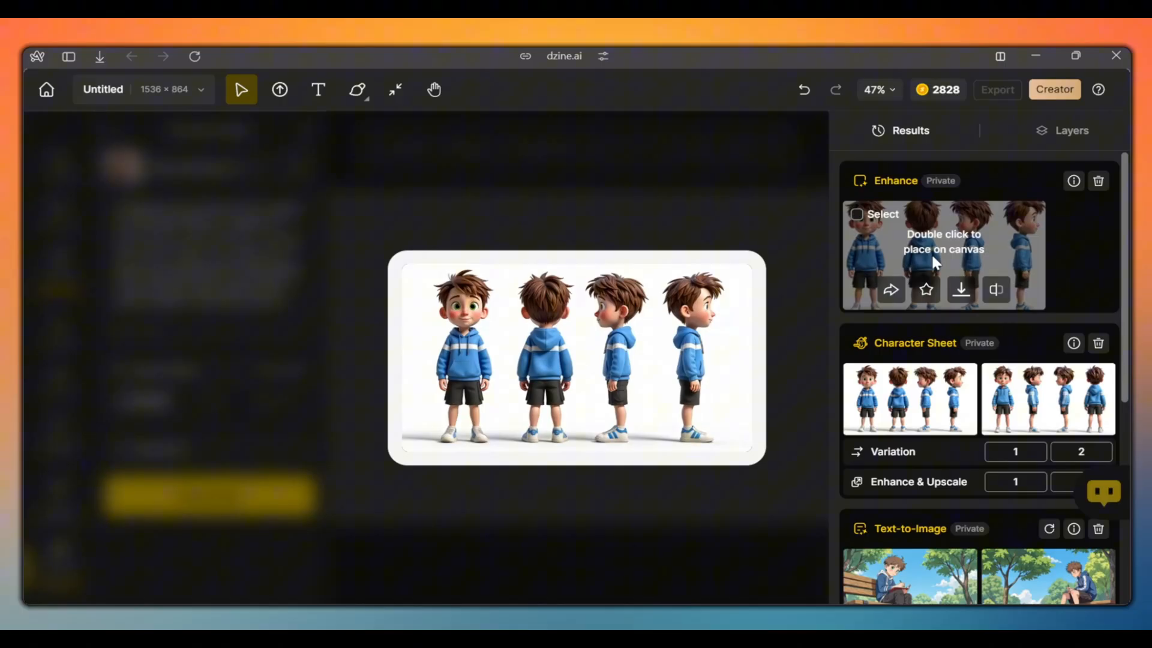
- Place the enhanced sheet on the canvas and duplicate its layer from the Layers panel
double_click(945, 253)
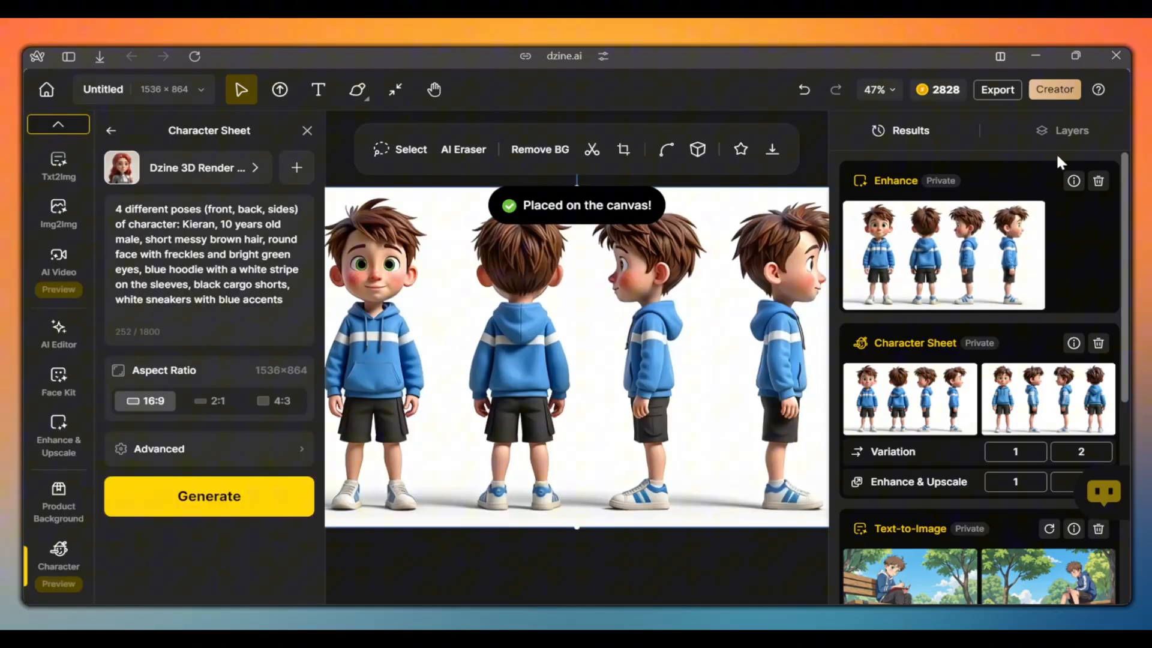
left_click(1072, 129)
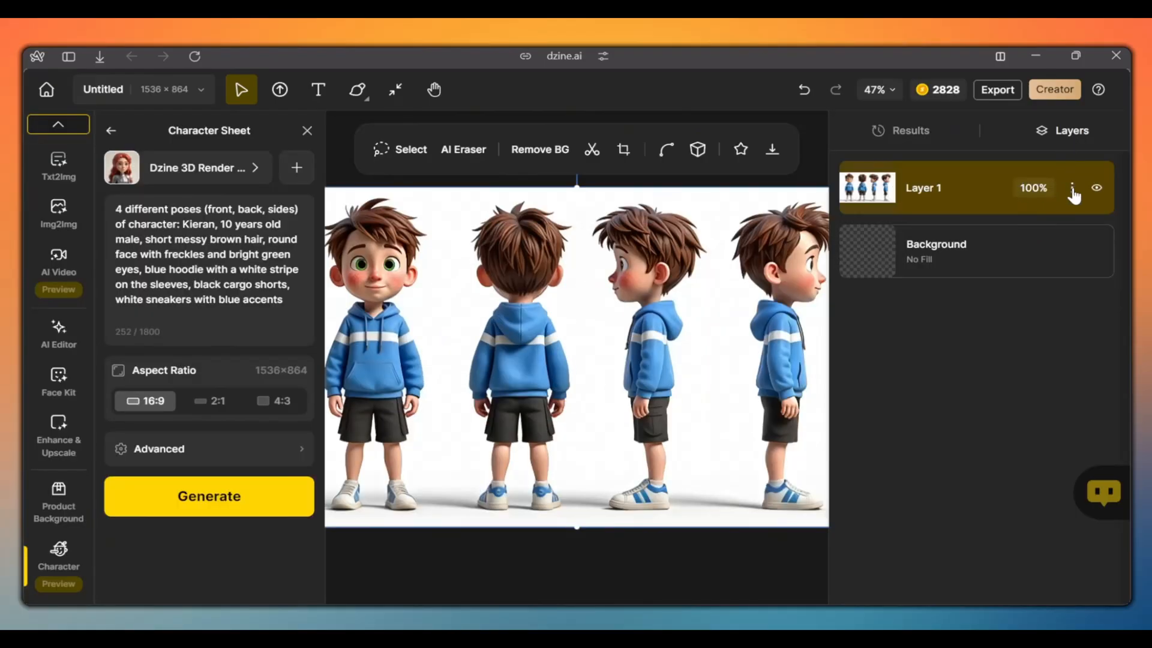
left_click(1071, 189)
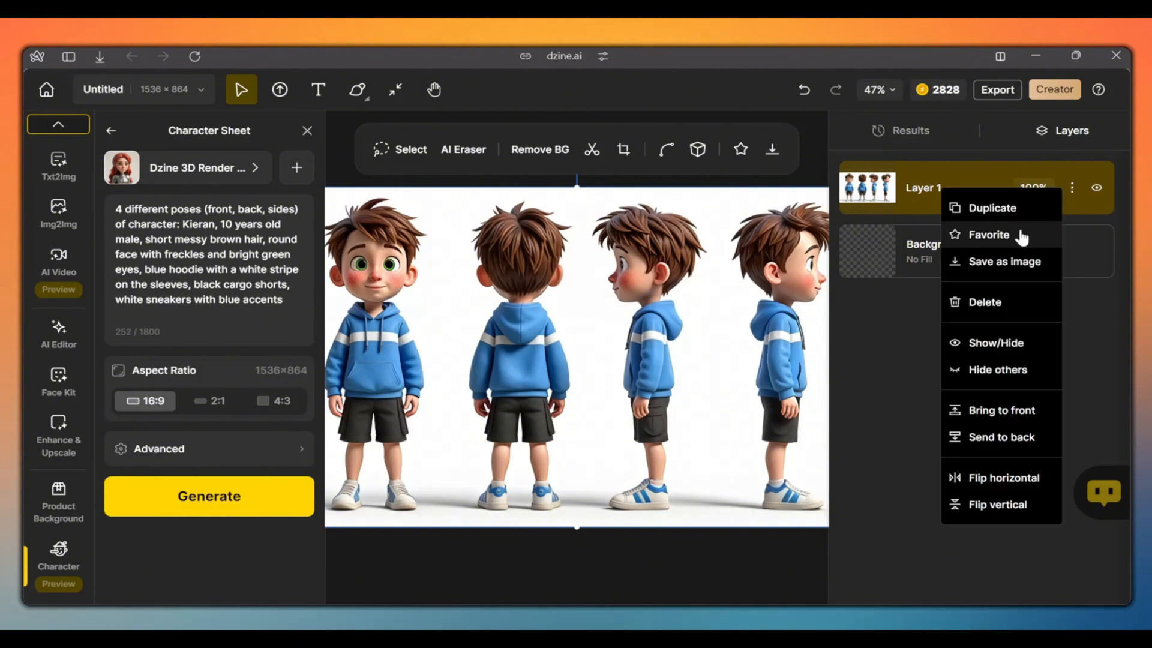
mouse_move(999, 208)
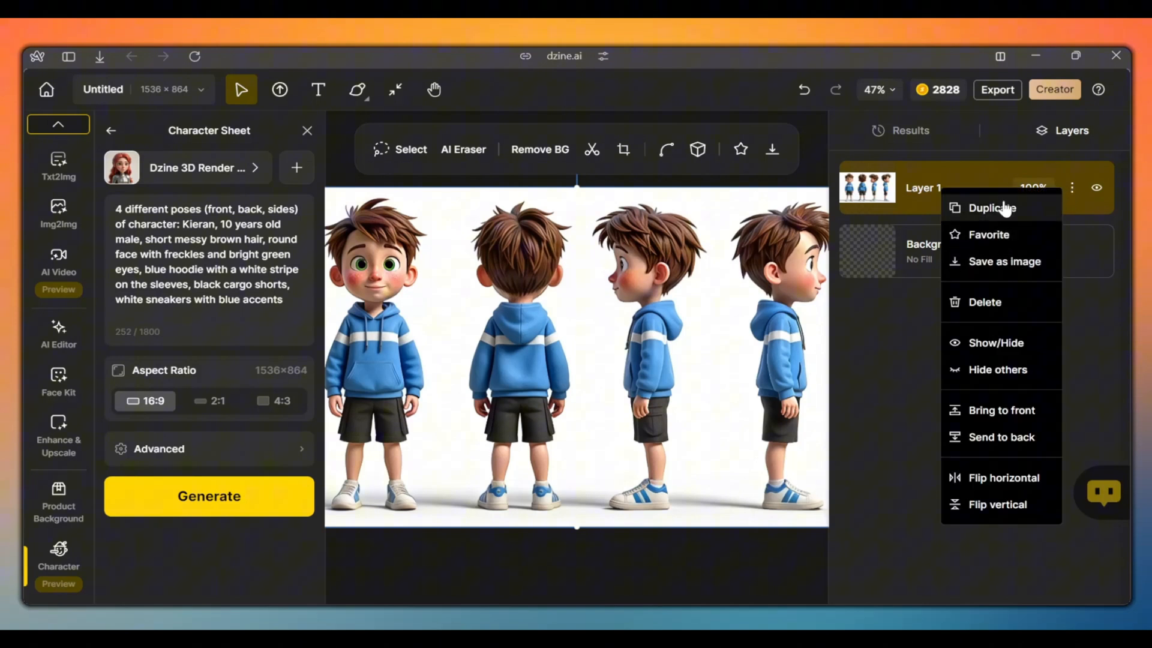
left_click(991, 208)
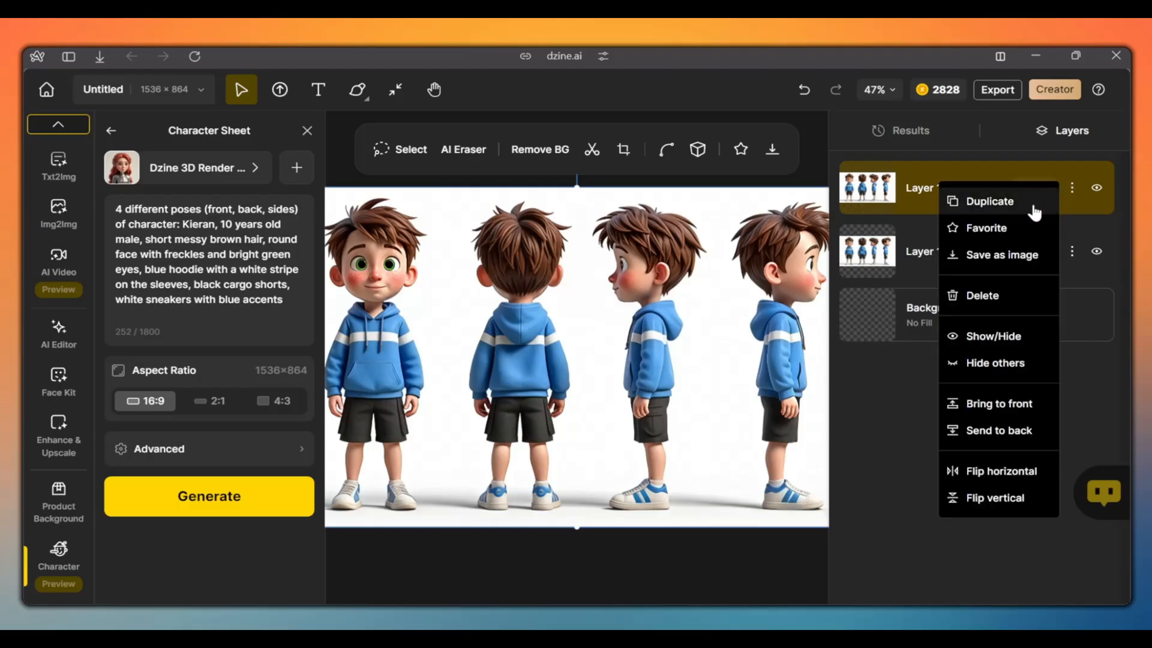
- Crop the layer copies so each holds a single Kieran pose, starting with the front-facing one
left_click(991, 200)
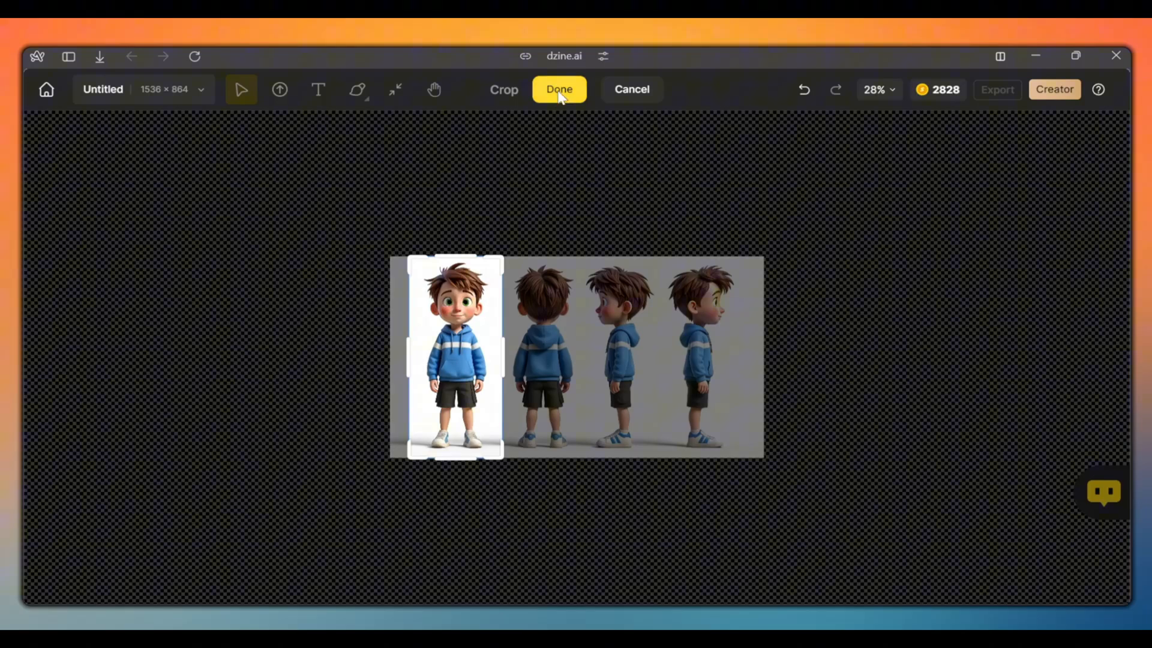
left_click(558, 89)
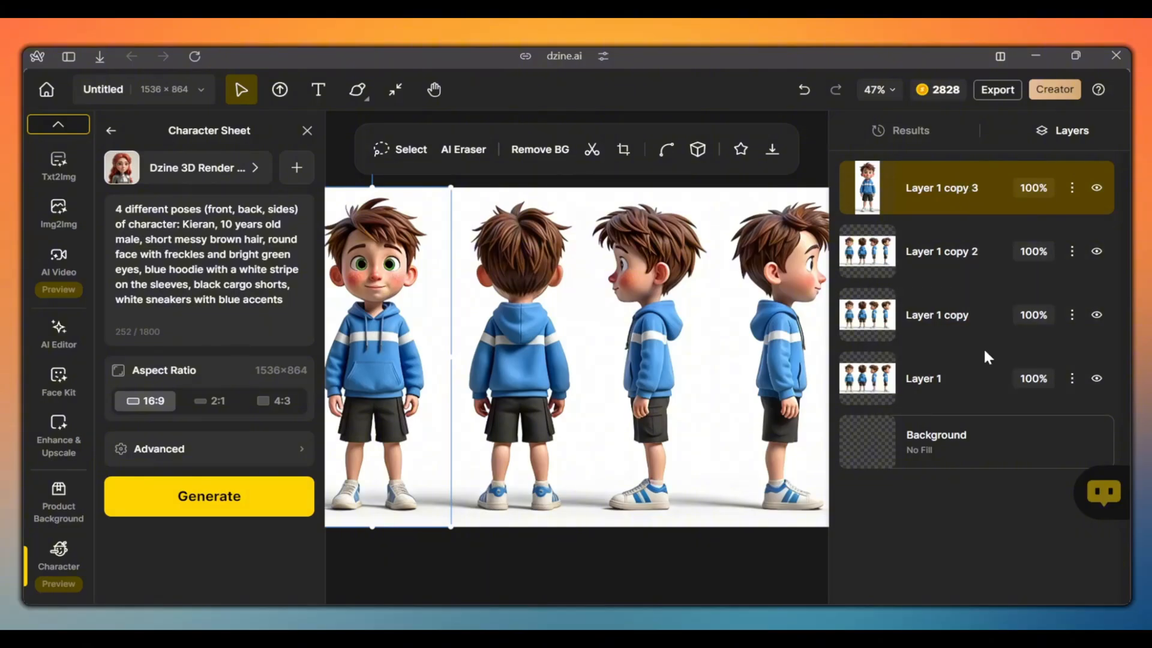
left_click(622, 149)
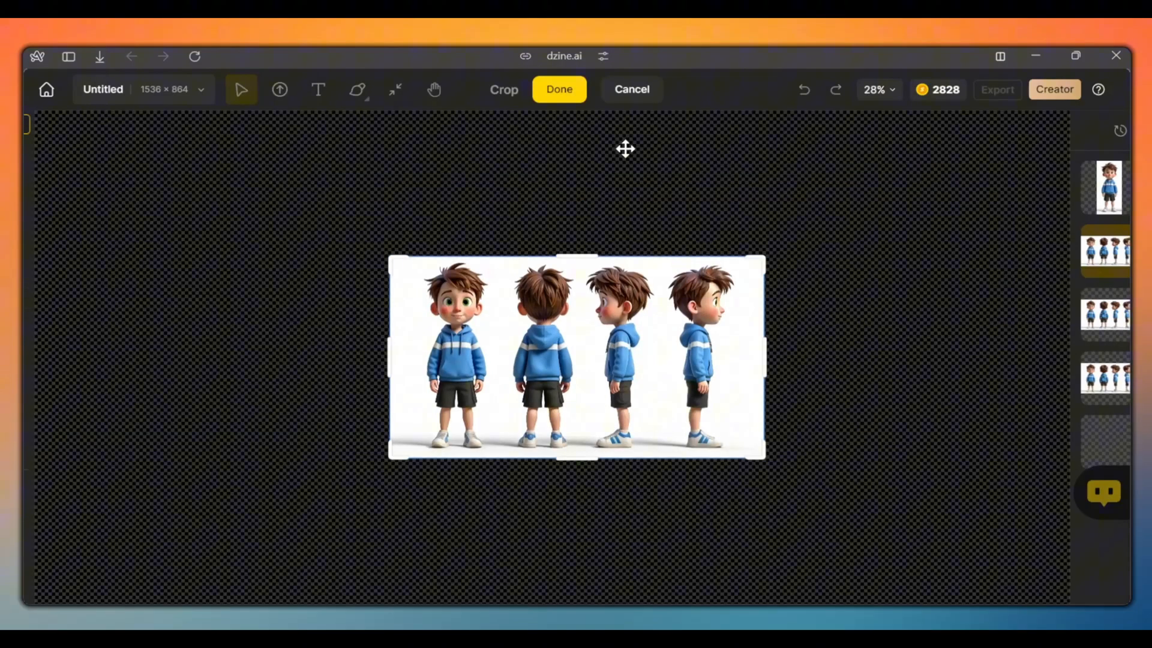
left_click(558, 89)
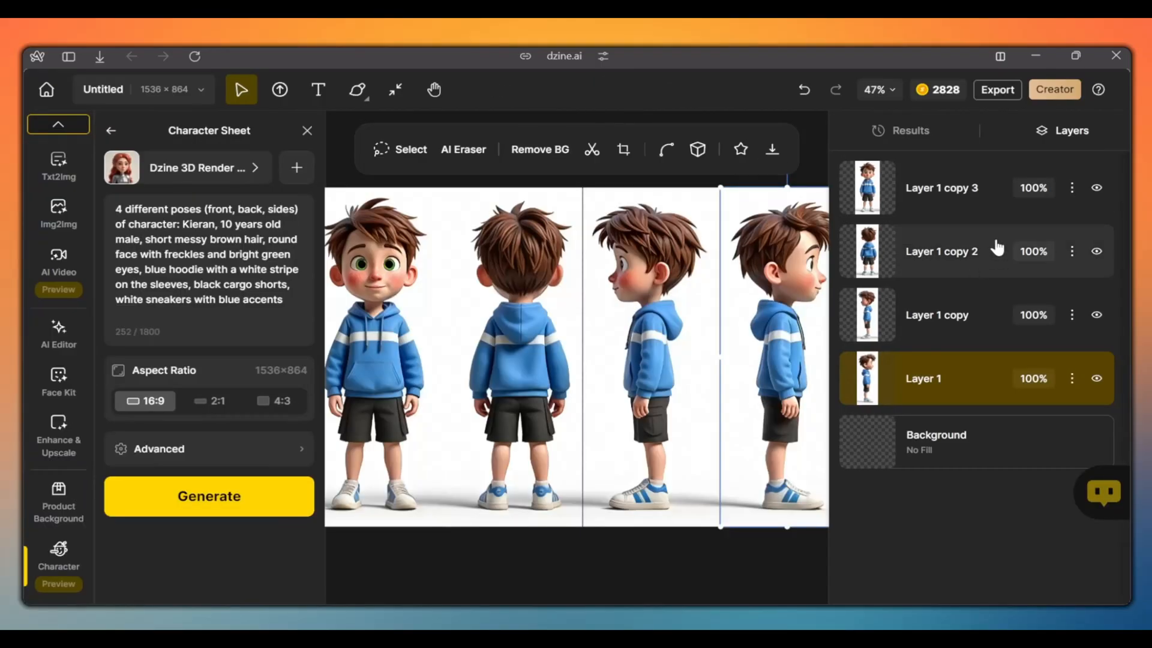
mouse_move(1072, 198)
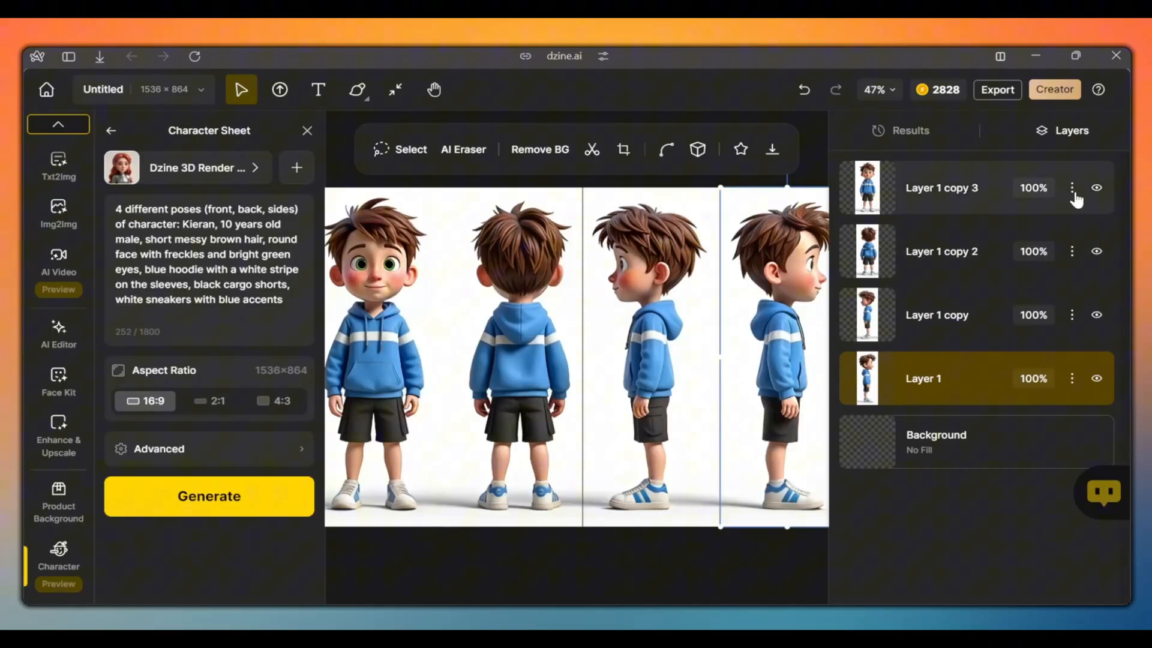
- Download the single-pose Kieran layer as a 2x-upscaled PNG and return to the layer list
left_click(772, 149)
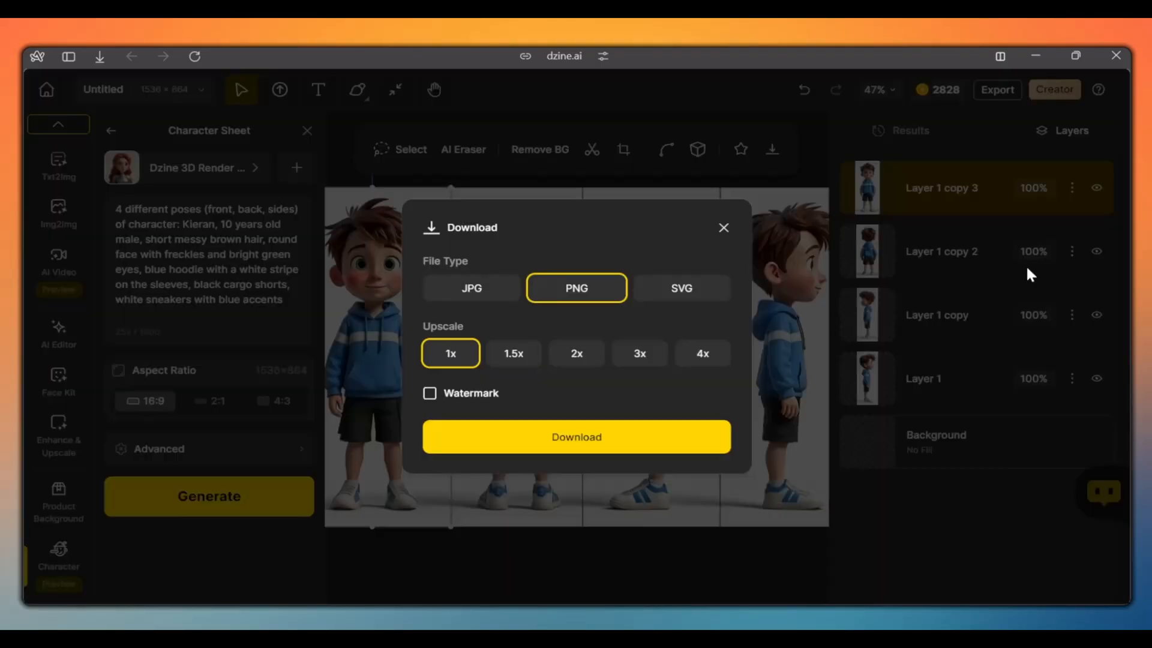
left_click(576, 352)
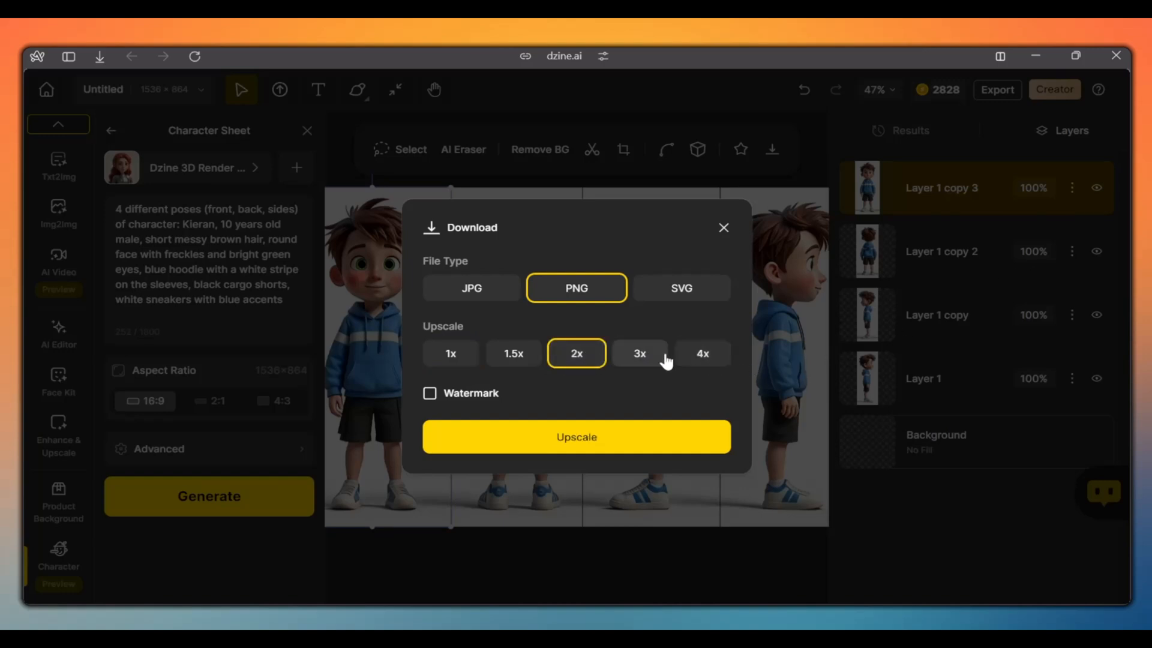
mouse_move(598, 375)
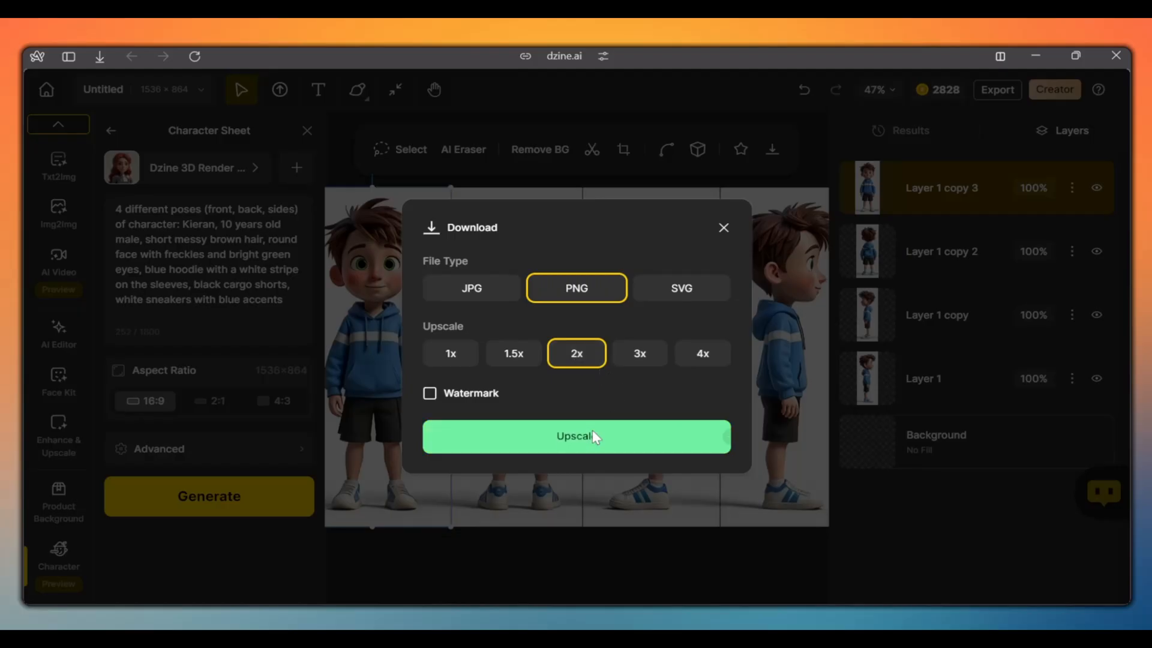
left_click(576, 436)
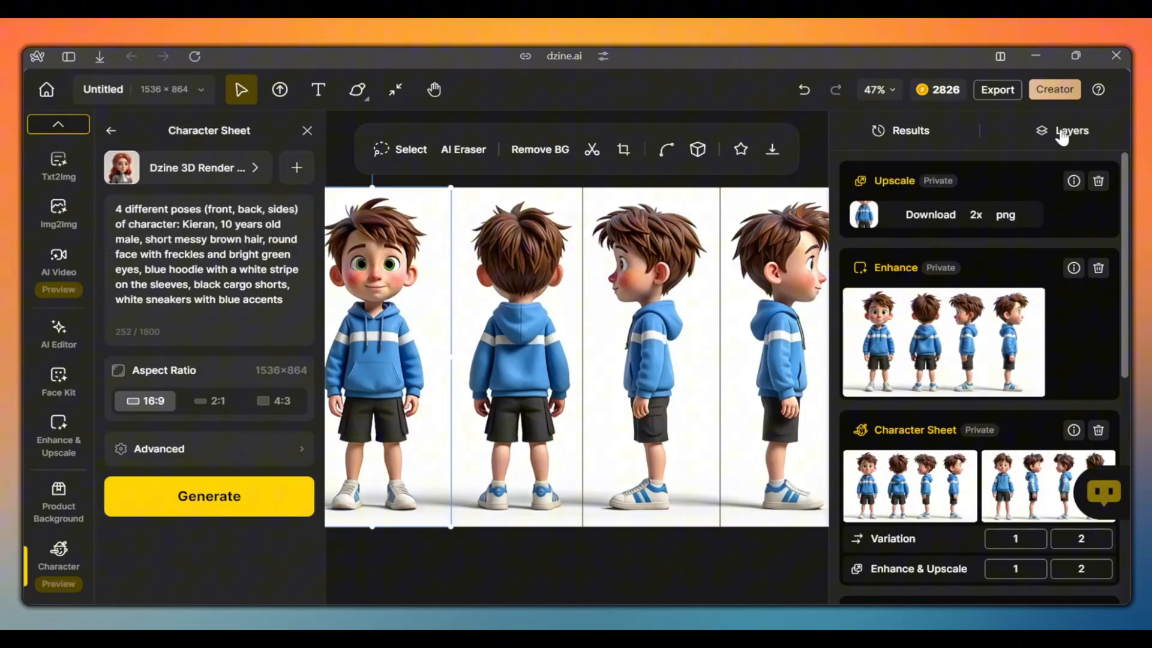
left_click(1072, 130)
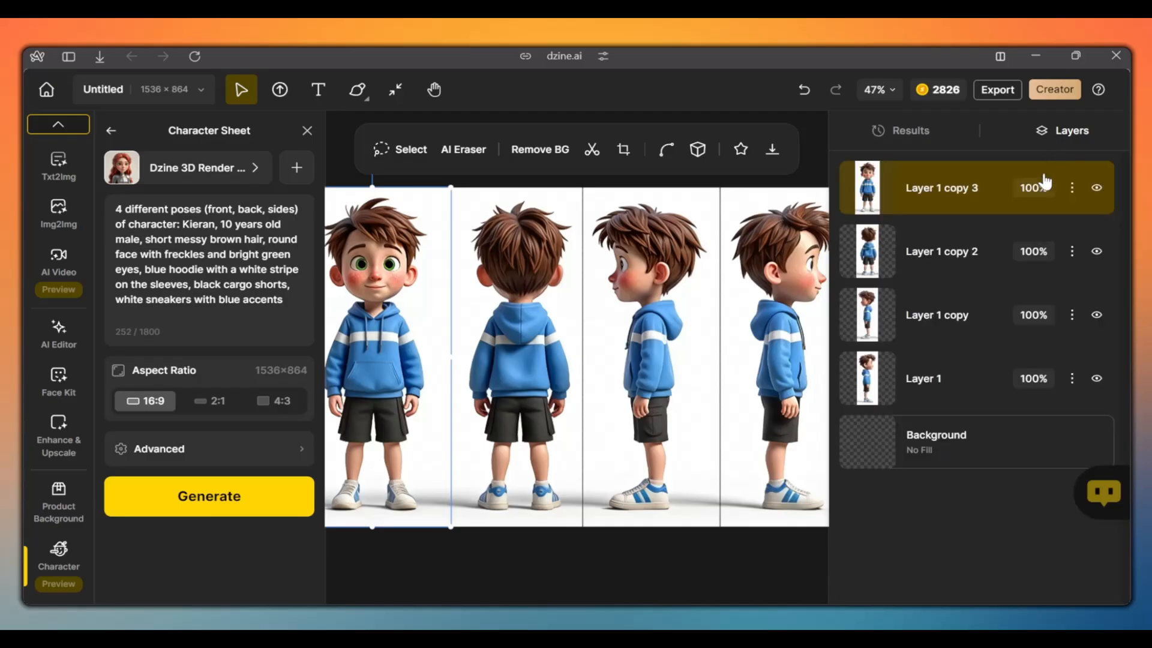
mouse_move(990, 277)
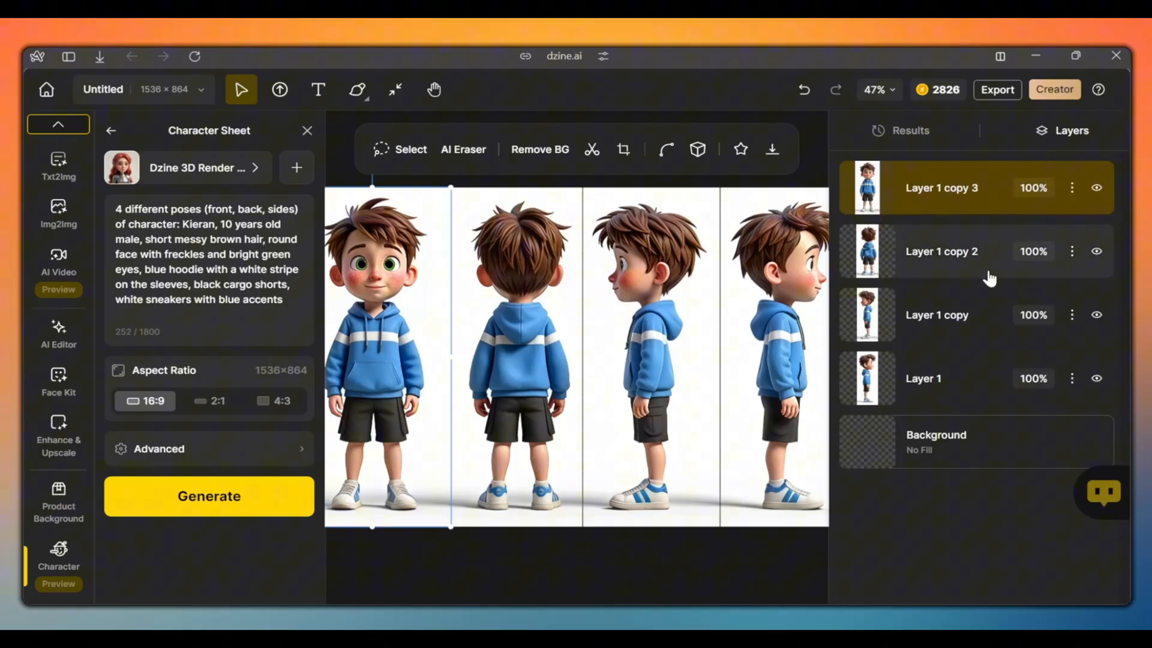
mouse_move(980, 301)
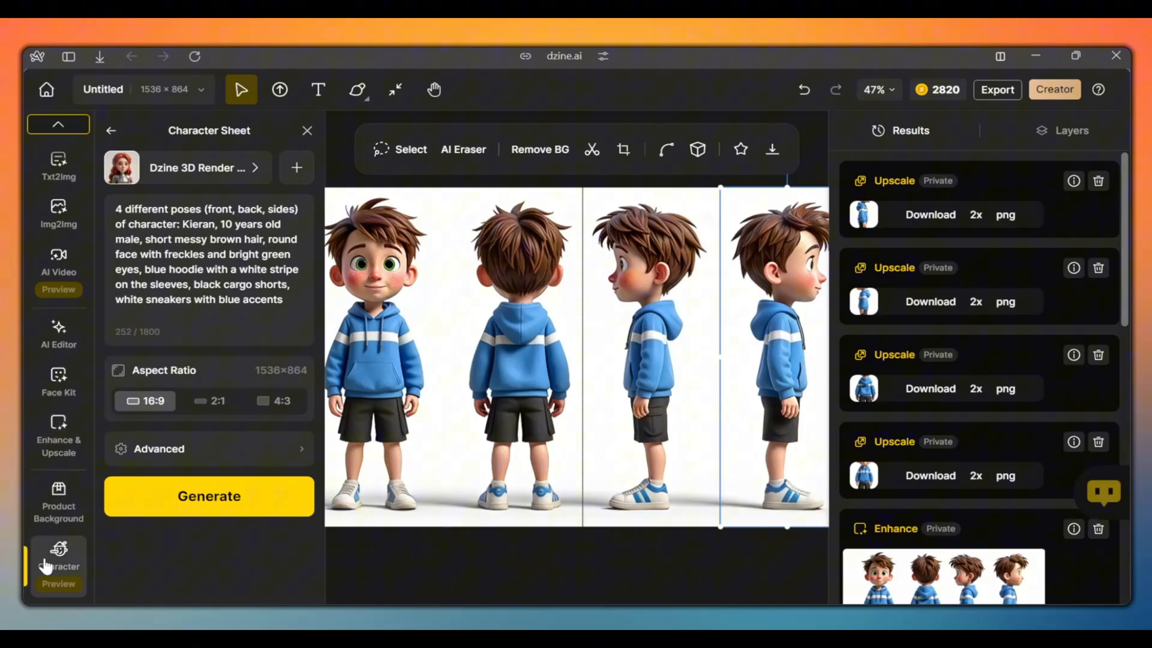
- Create a new Consistent Character named Kieran from the four pose images and start training
left_click(110, 129)
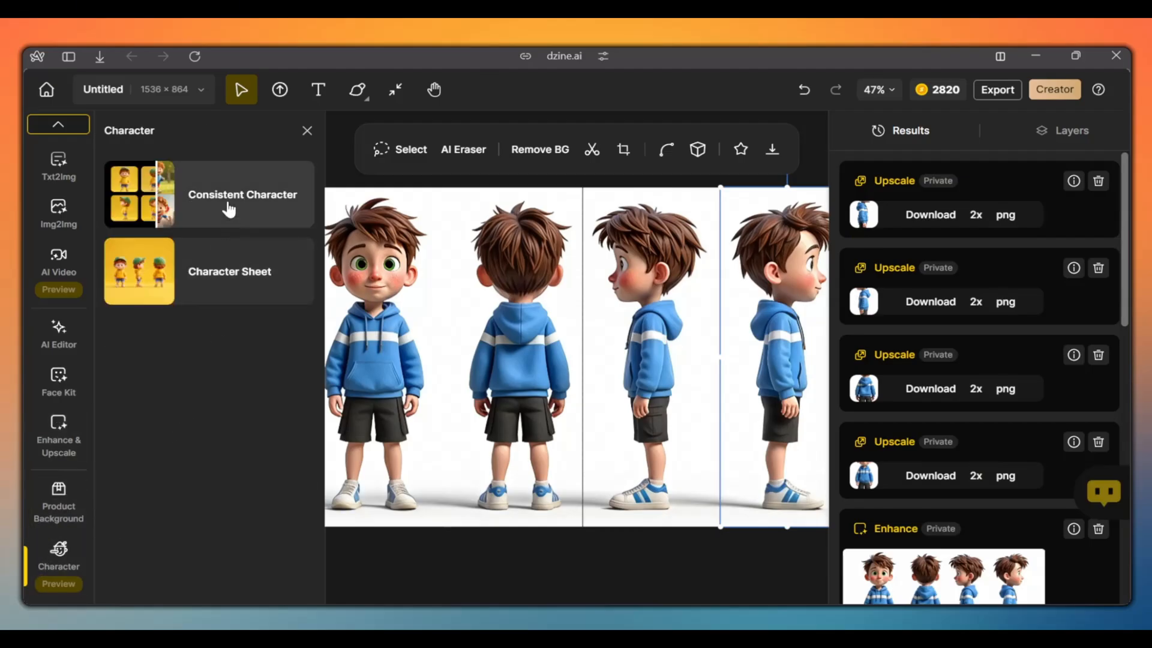
left_click(242, 194)
type("Kieran")
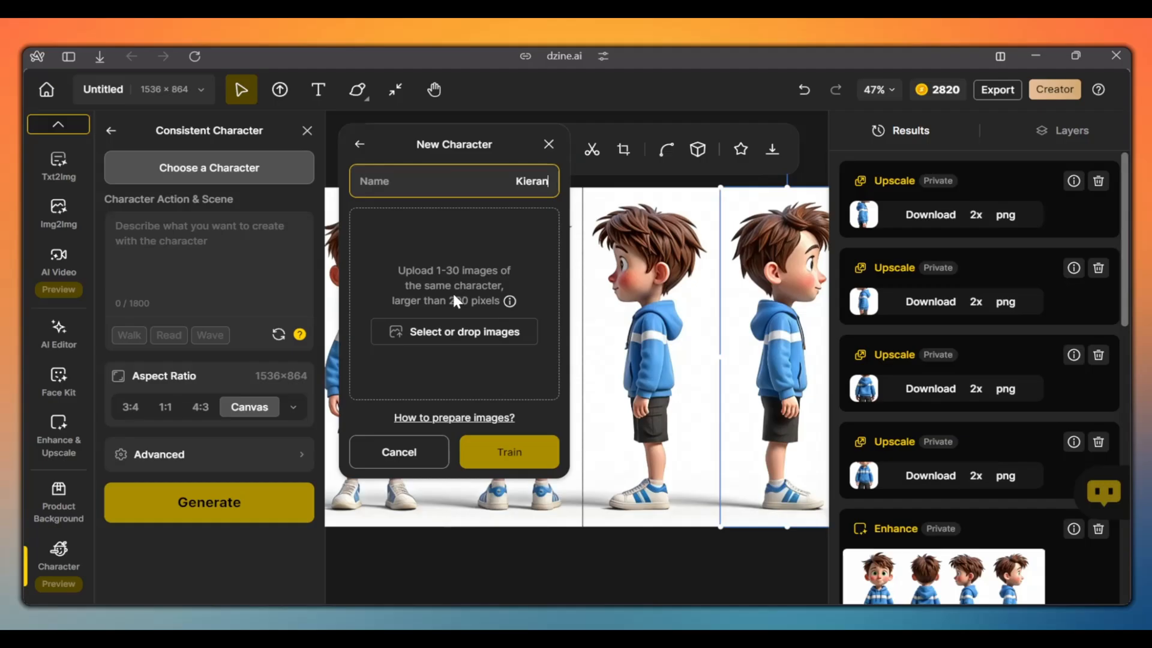
mouse_move(465, 339)
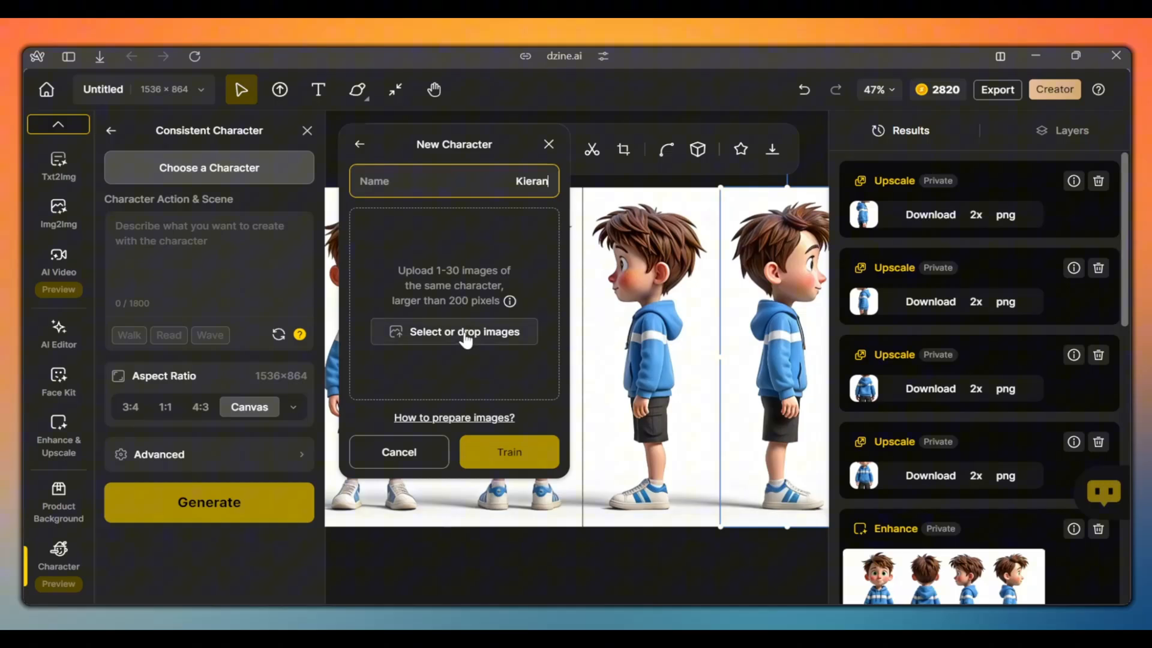
left_click(464, 331)
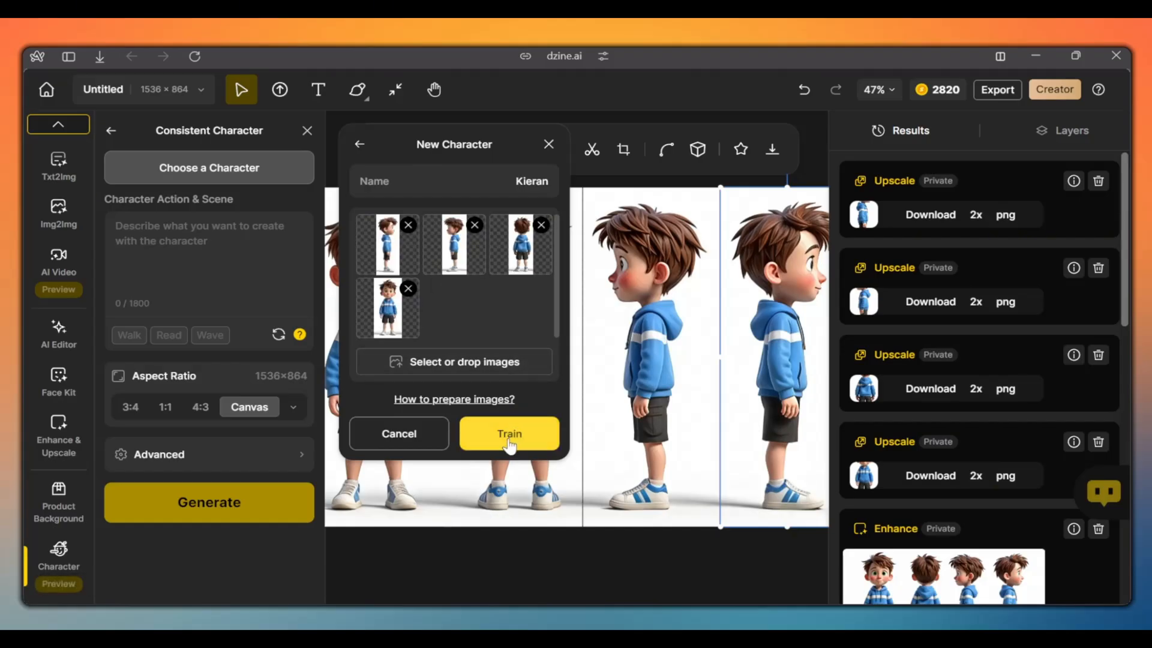
left_click(509, 433)
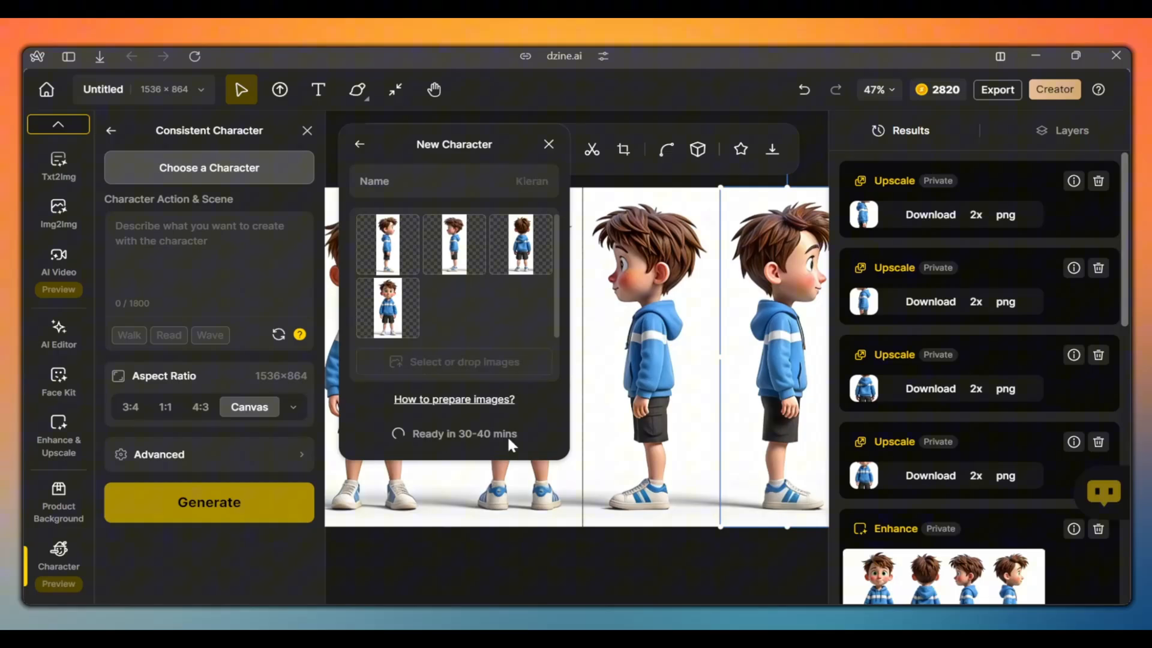
left_click(358, 144)
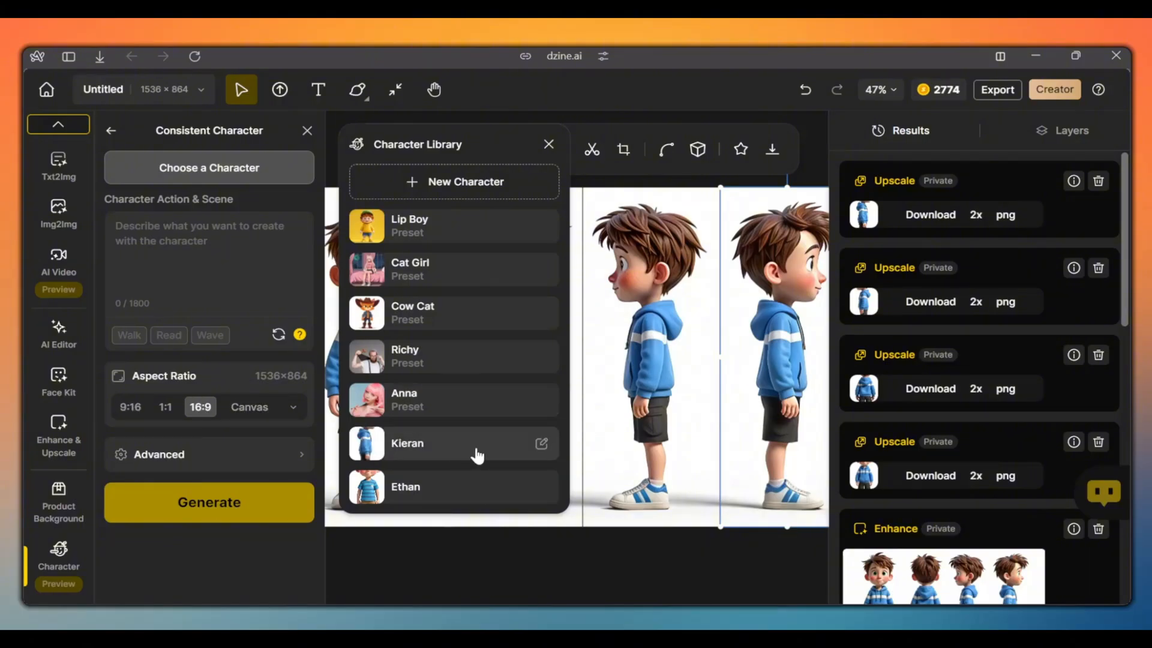
- Choose the trained Kieran character for the new scene prompts
left_click(407, 443)
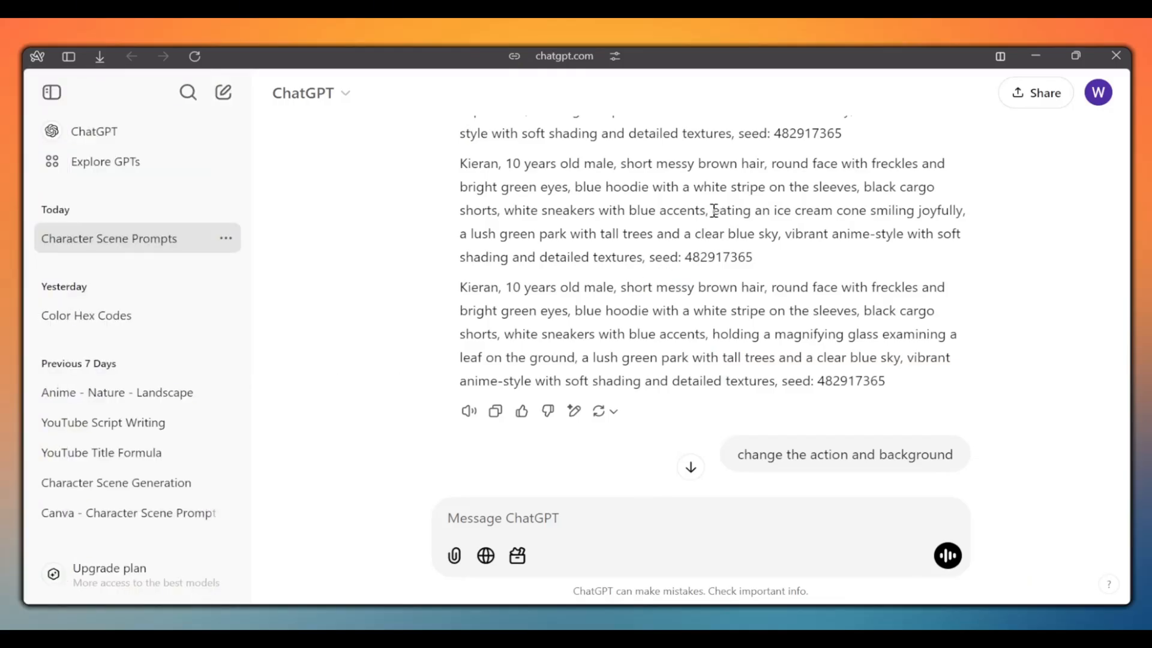
- Generate 16:9 images of Kieran eating an ice cream cone in a lush green park
left_click_drag(712, 210, 766, 234)
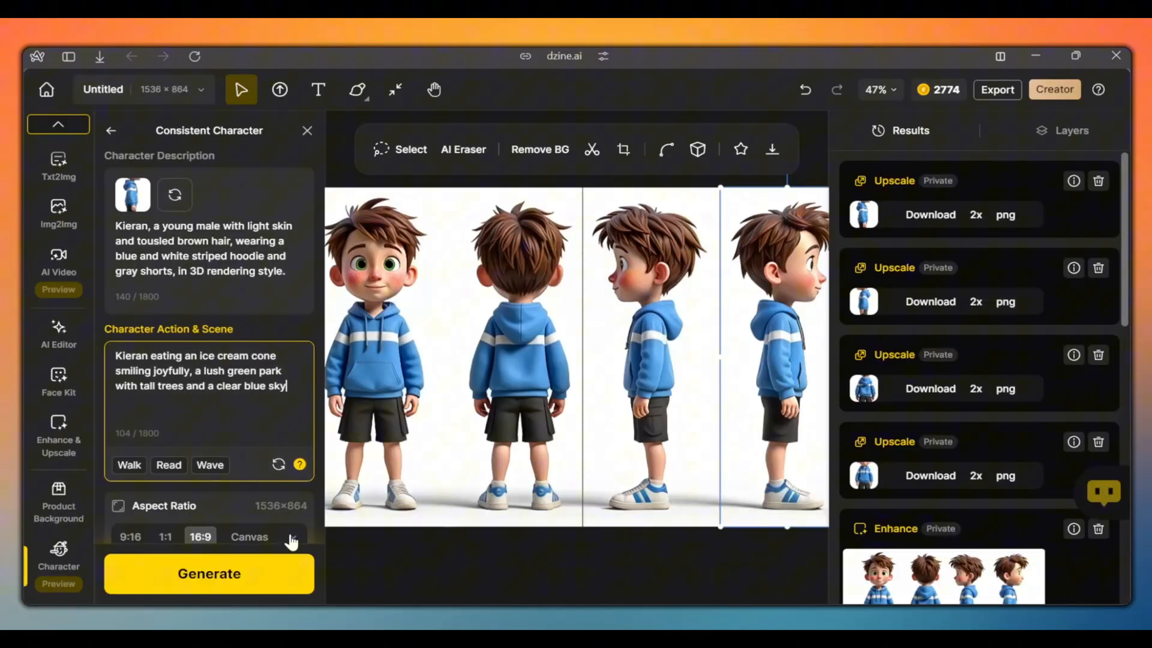
left_click(293, 536)
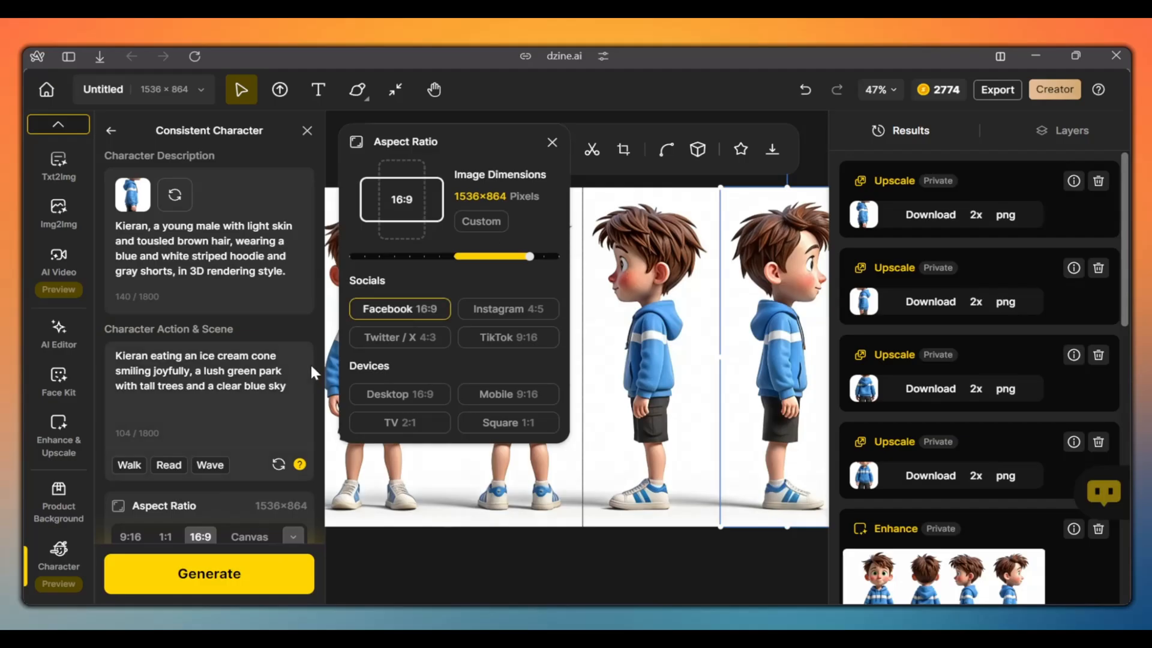
left_click(208, 574)
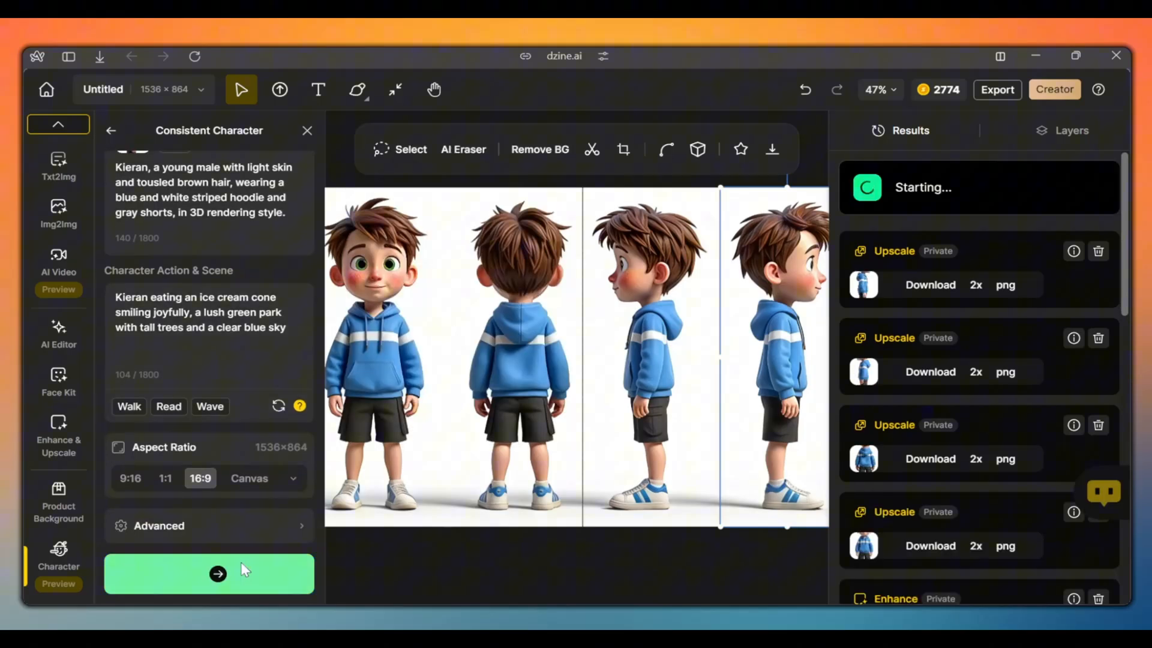
left_click(209, 573)
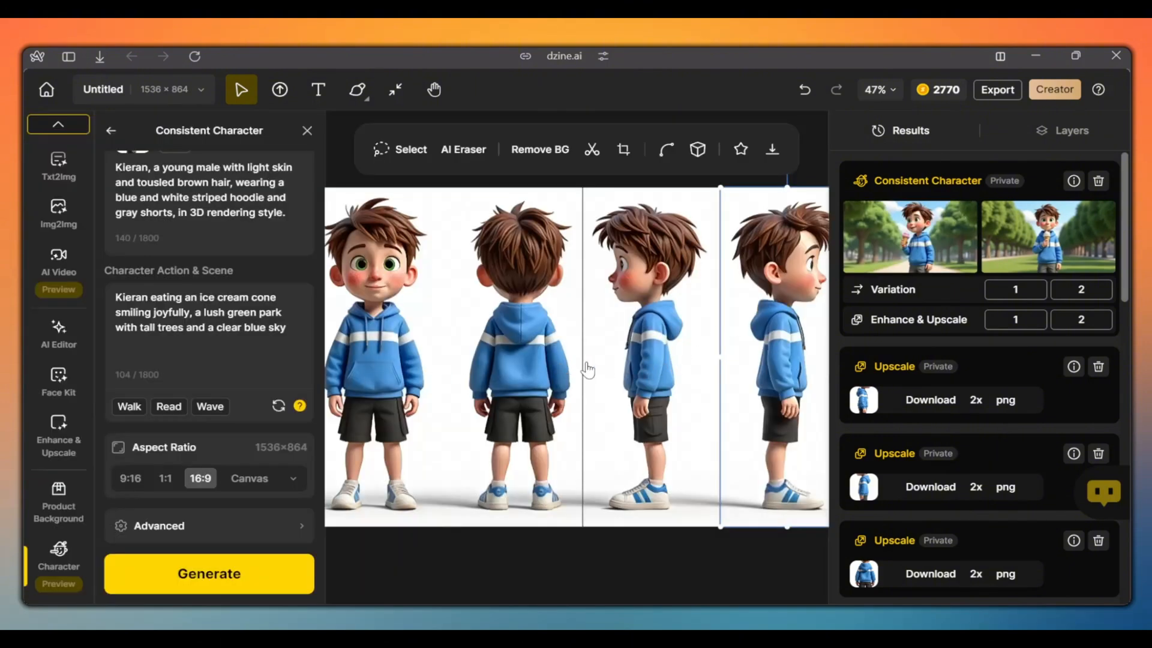
mouse_move(564, 389)
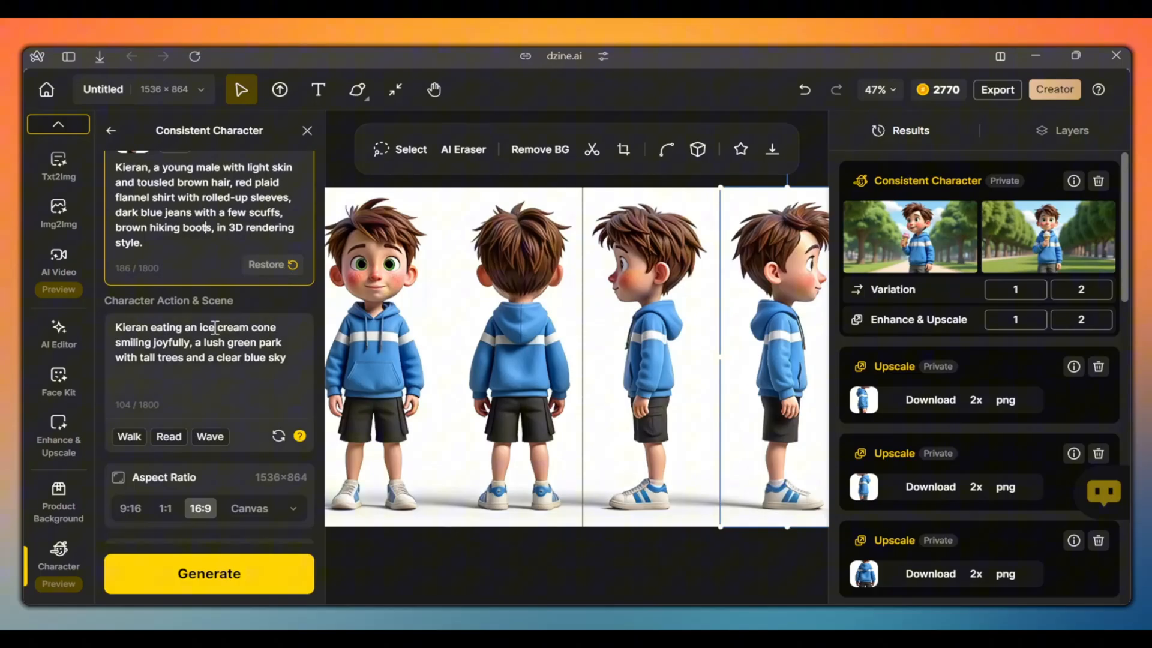
- Generate Kieran in a plaid flannel shirt chasing a butterfly near a countryside wooden barn
type("Kieran chasing a butterfly with an outstretched net, a rustic countryside with rolling hills and a wooden barn in the distance")
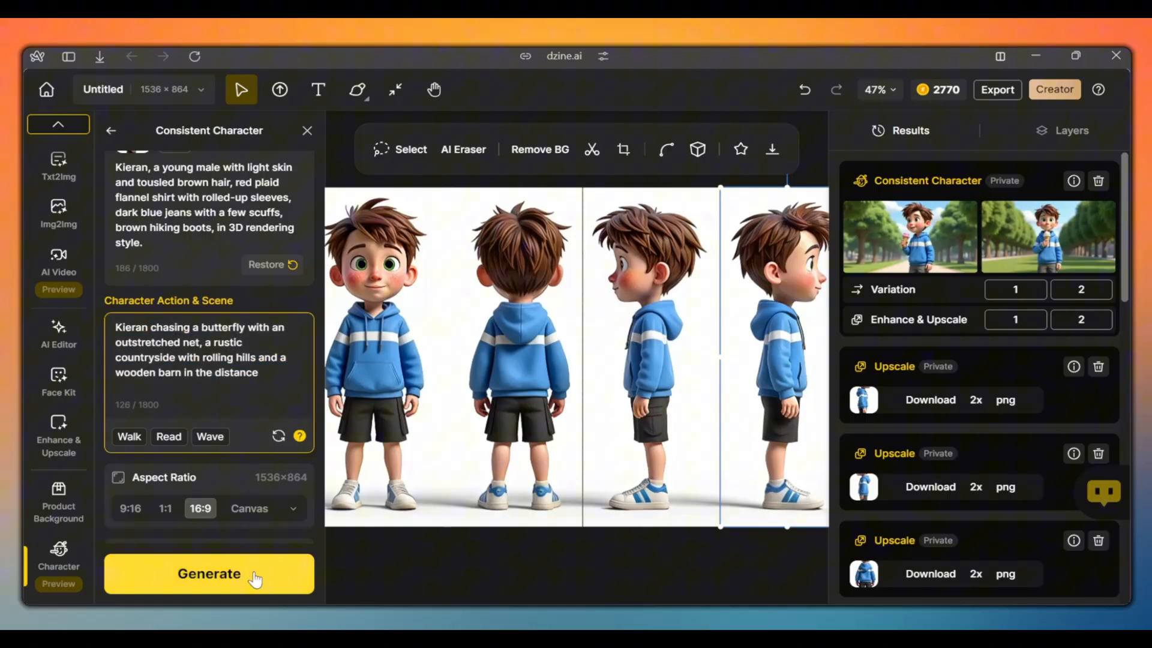
left_click(208, 574)
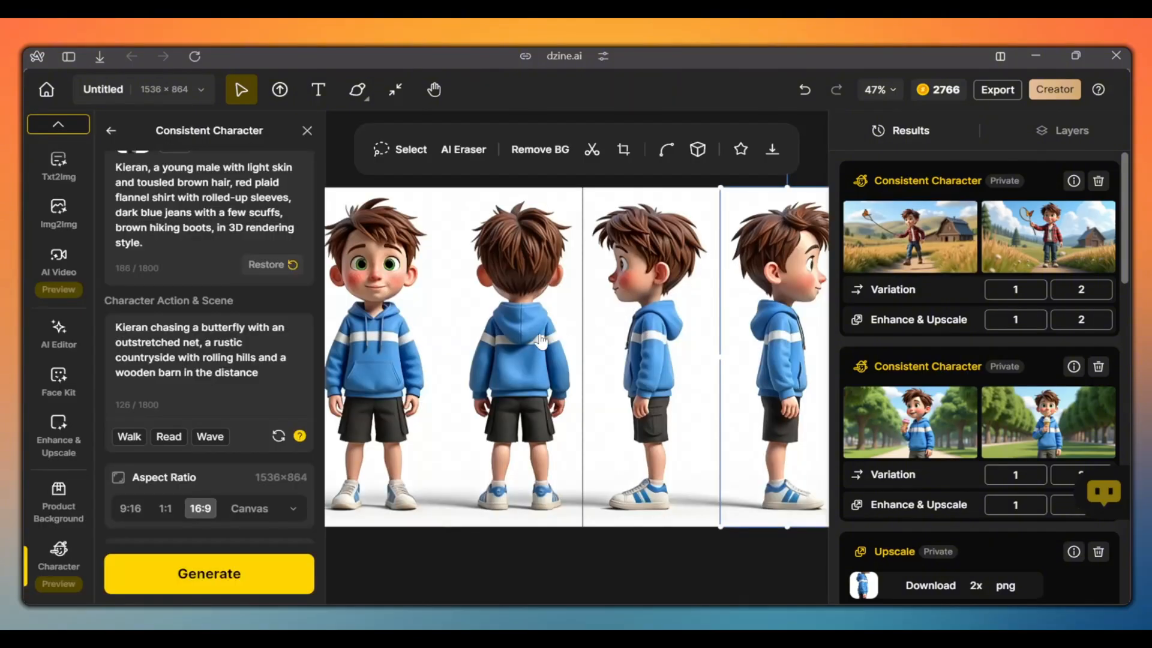
left_click(111, 130)
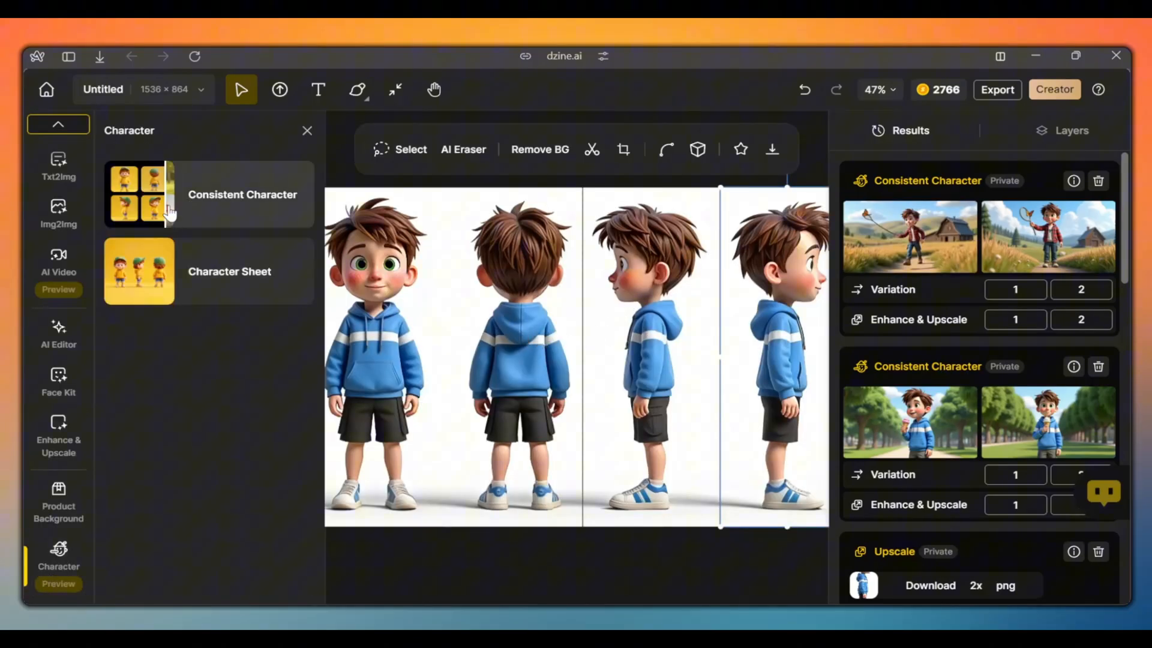
left_click(241, 195)
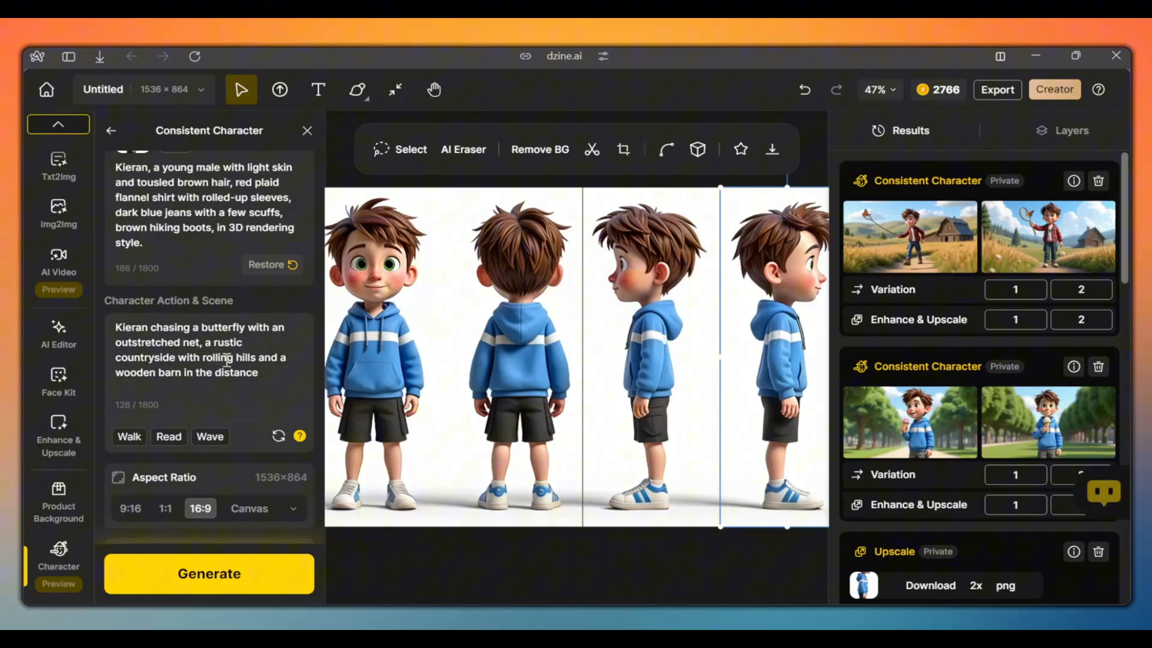
mouse_move(190, 247)
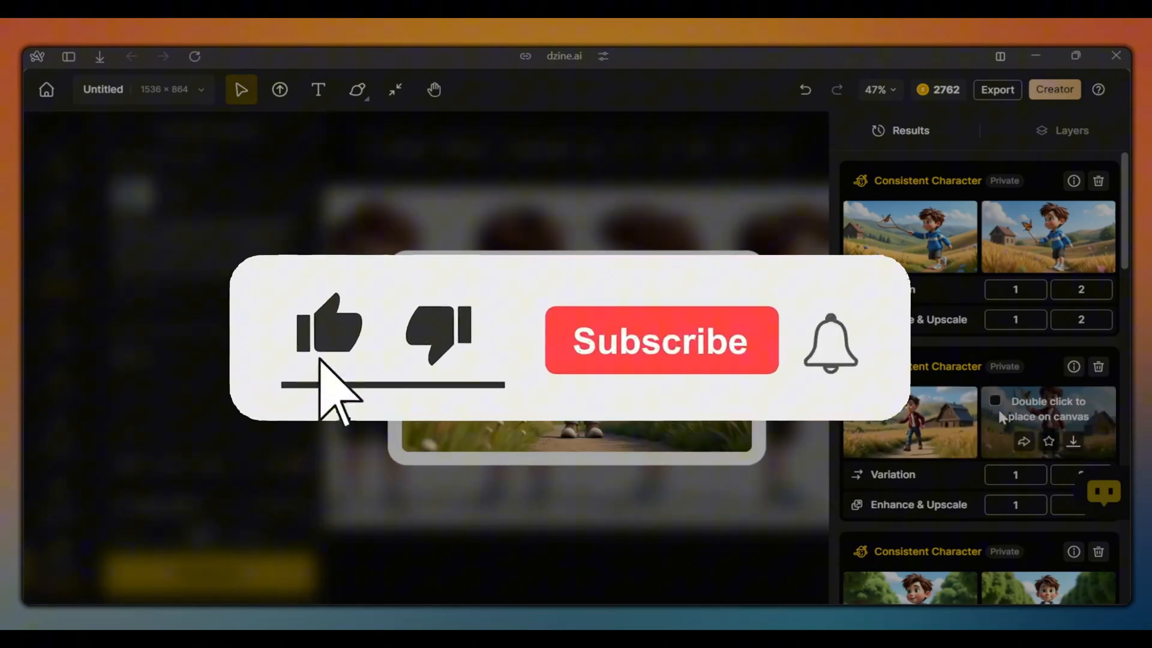
- Review the new result of Kieran chasing a butterfly through a countryside field
left_click(660, 339)
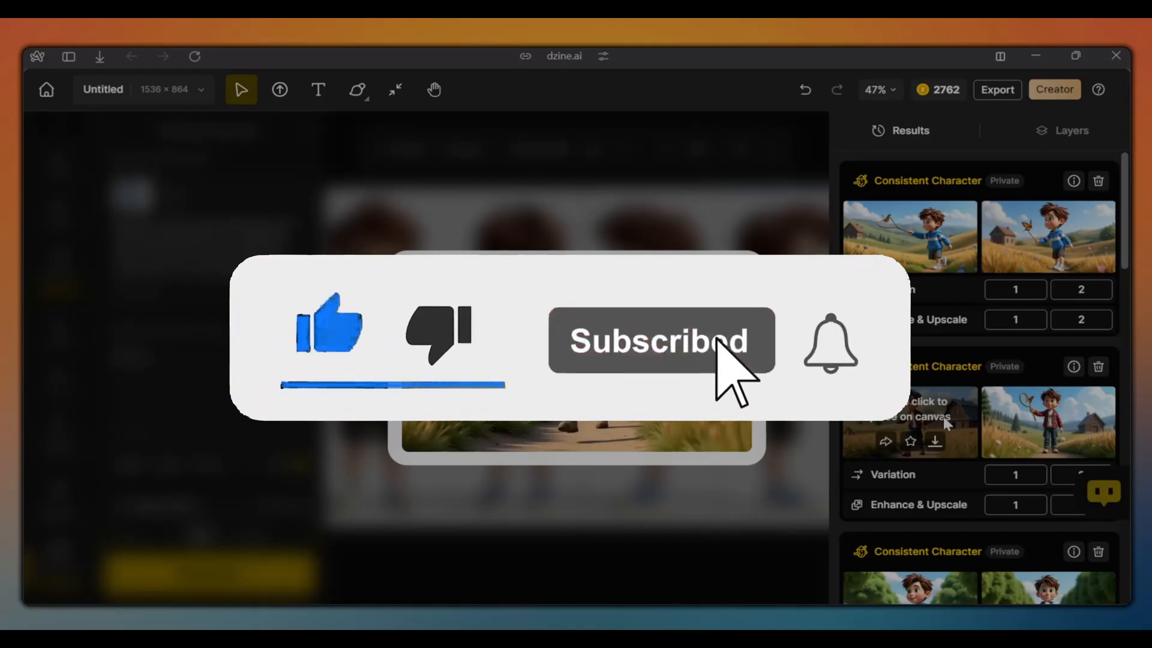